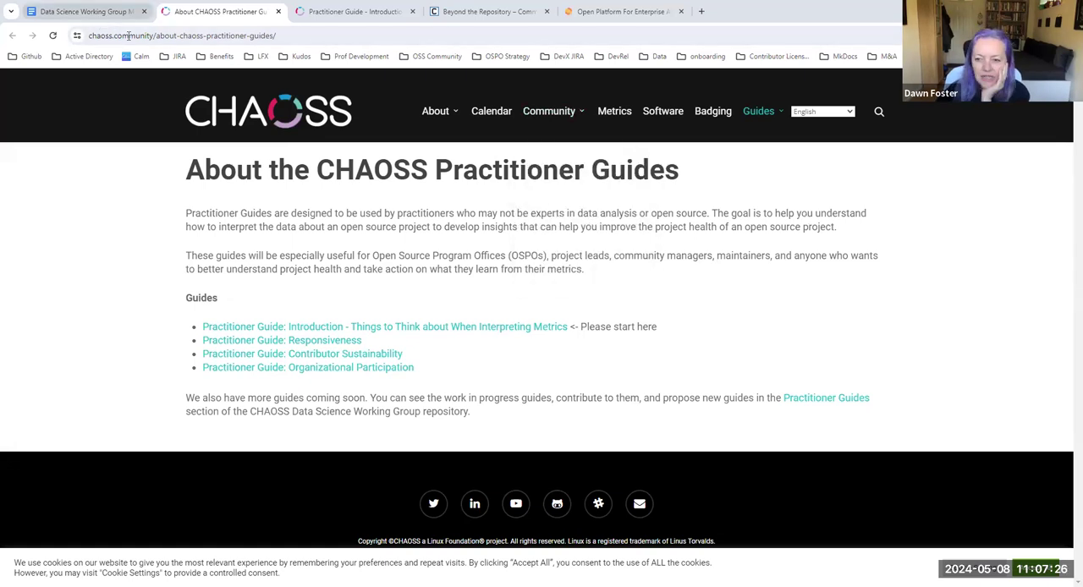
pyautogui.moveTo(248, 575)
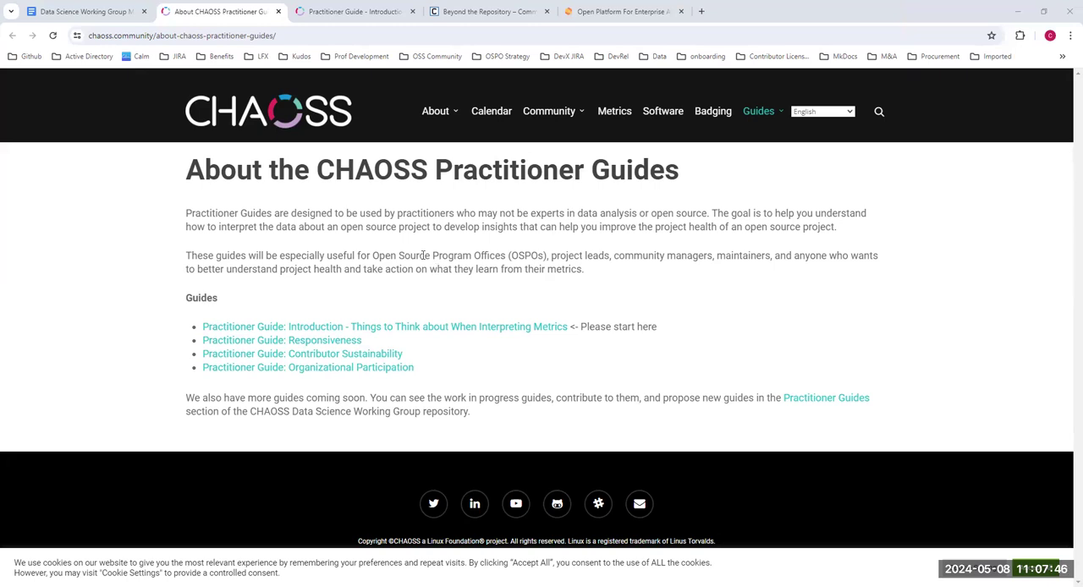
pyautogui.moveTo(311, 288)
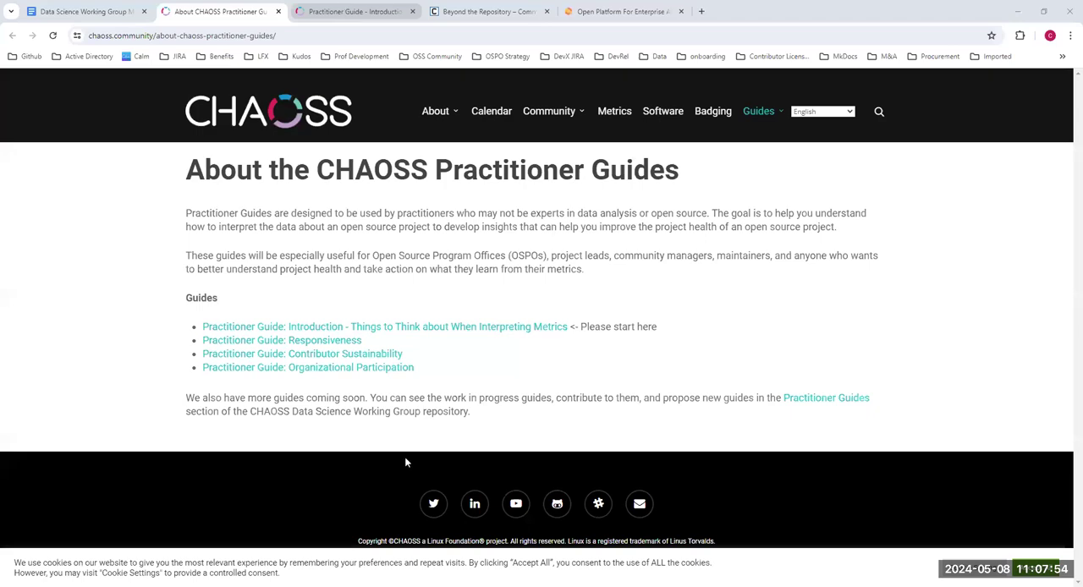
# - Review the Introduction practitioner guide on the CHAOSS site, including its cautions, reading and contributors
pyautogui.click(383, 327)
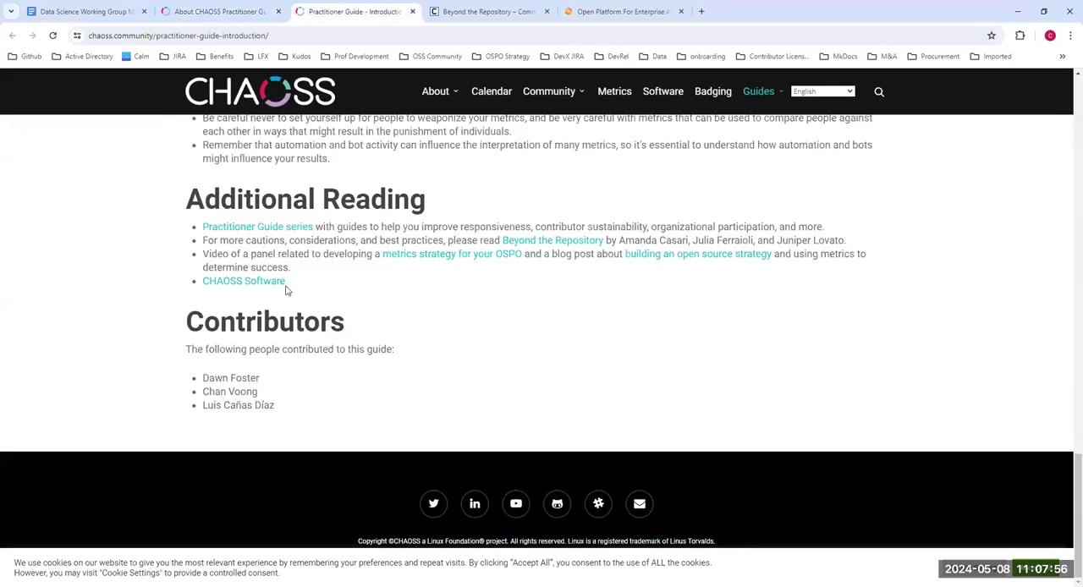
pyautogui.scroll(3)
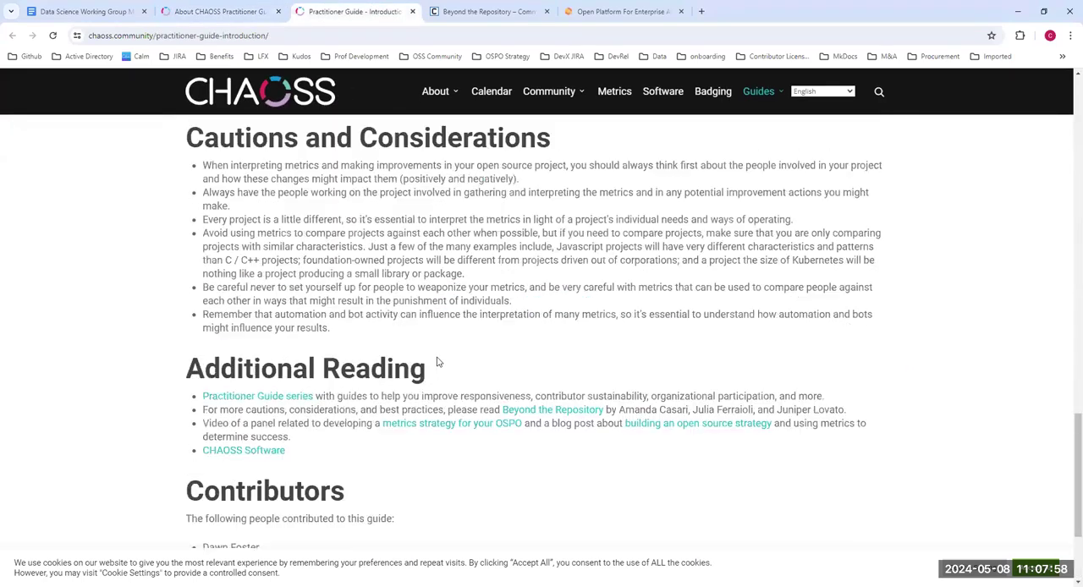
pyautogui.scroll(3)
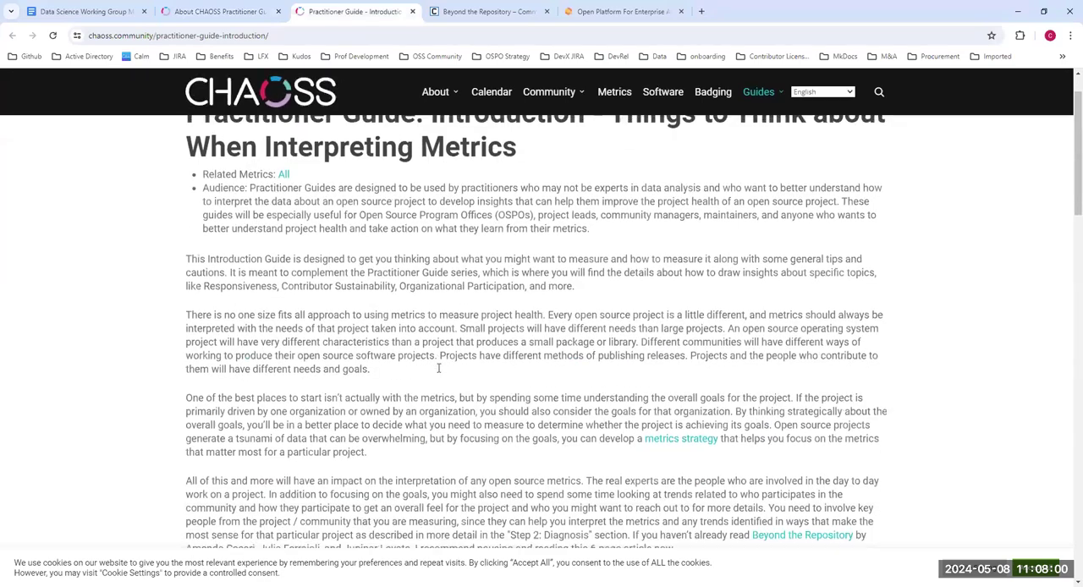
pyautogui.scroll(-3)
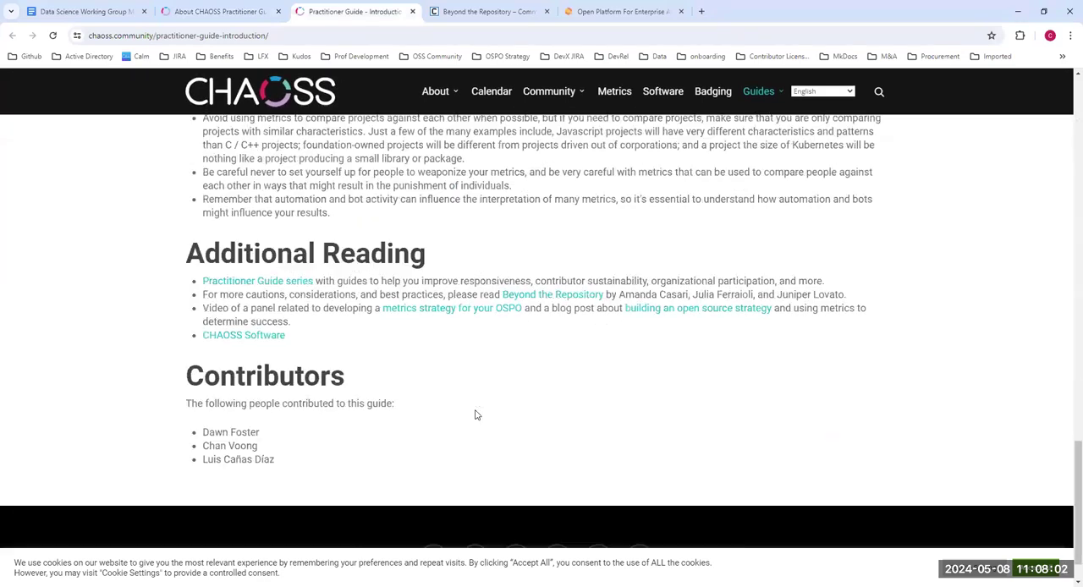
pyautogui.scroll(3)
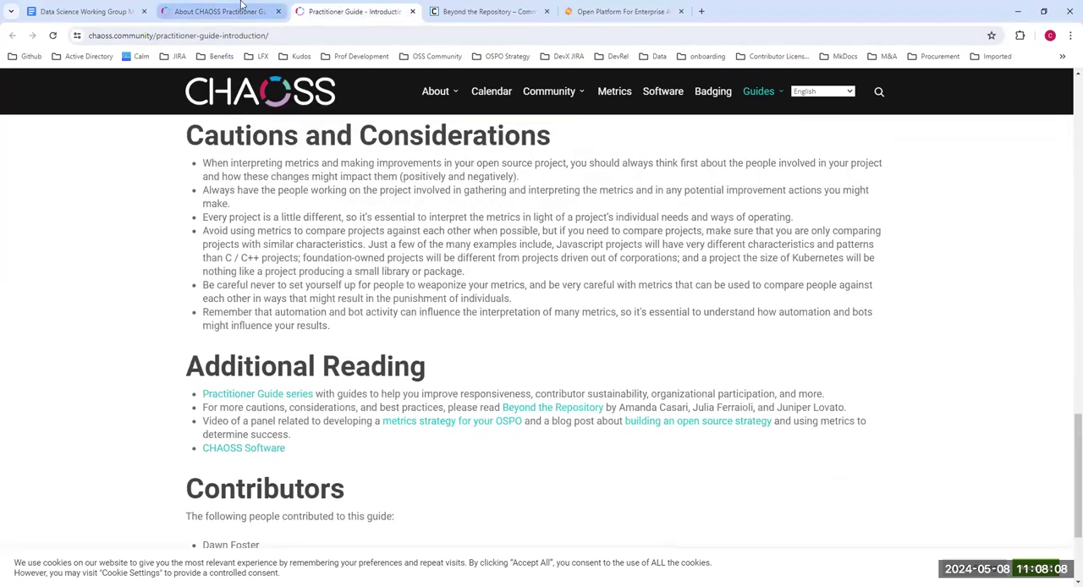
# - Return to the About Practitioner Guides page and bring up options for the Practitioner Guides link
pyautogui.click(220, 10)
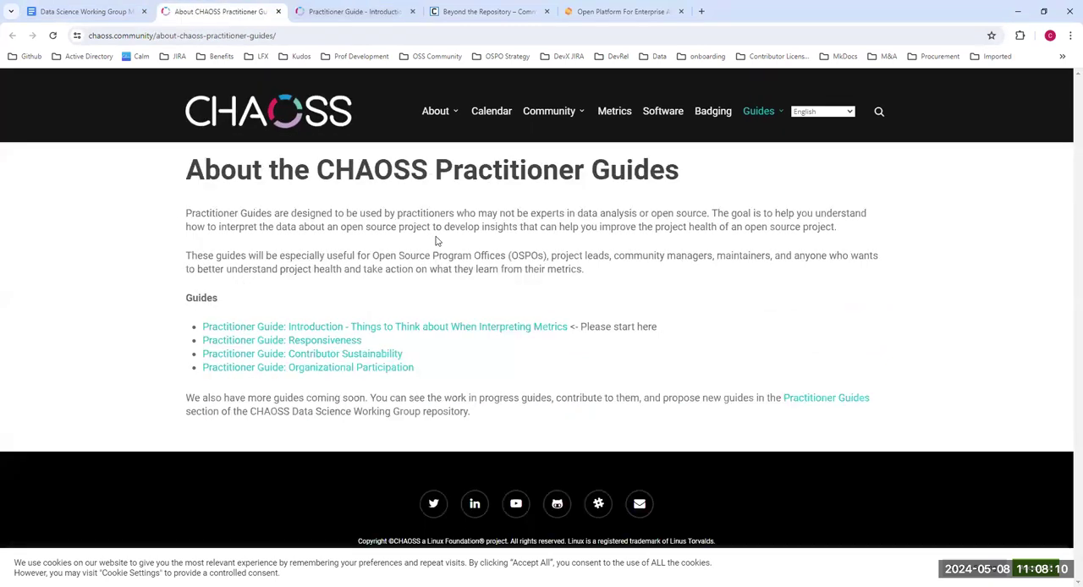
pyautogui.rightClick(826, 396)
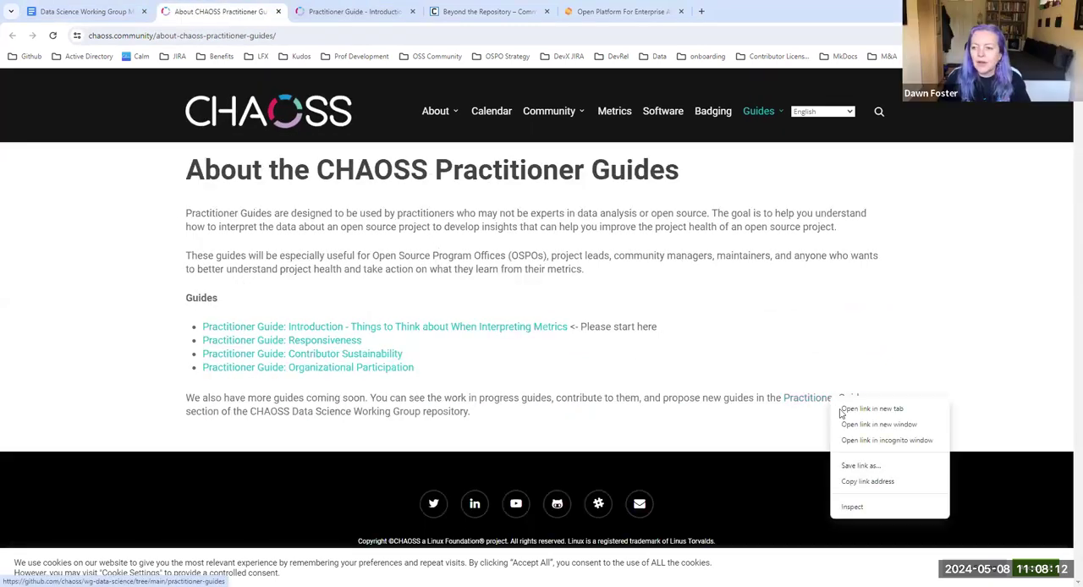
# - Open the wg-data-science practitioner-guides folder in a new GitHub tab and read its README
pyautogui.click(872, 410)
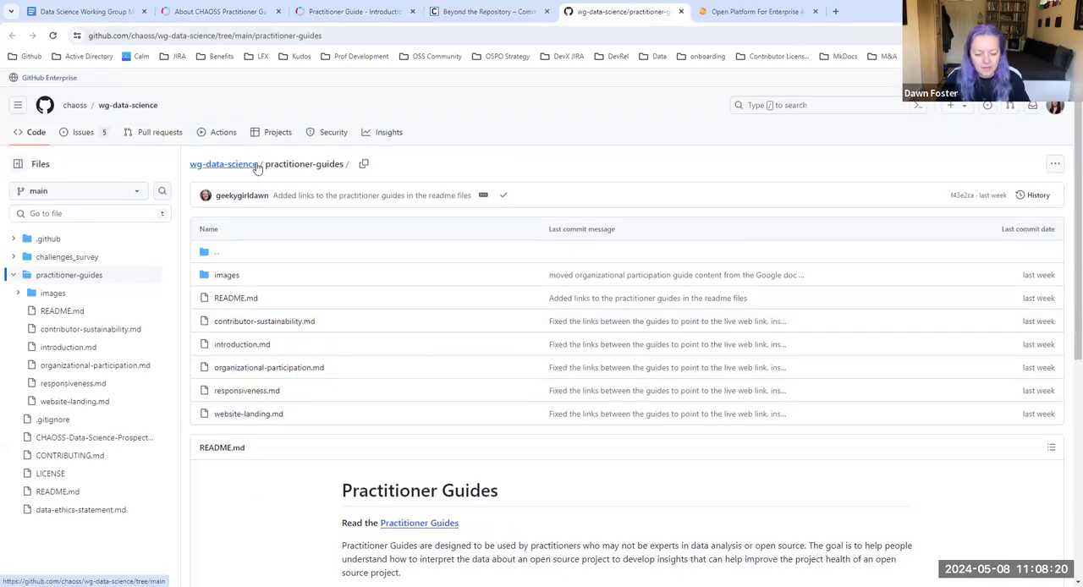
pyautogui.scroll(-3)
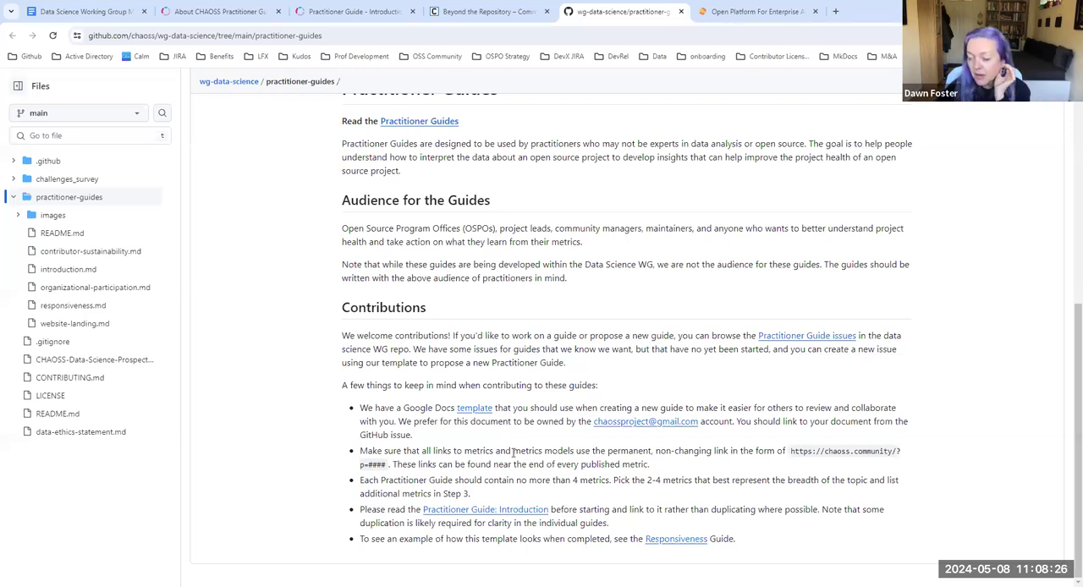
pyautogui.scroll(3)
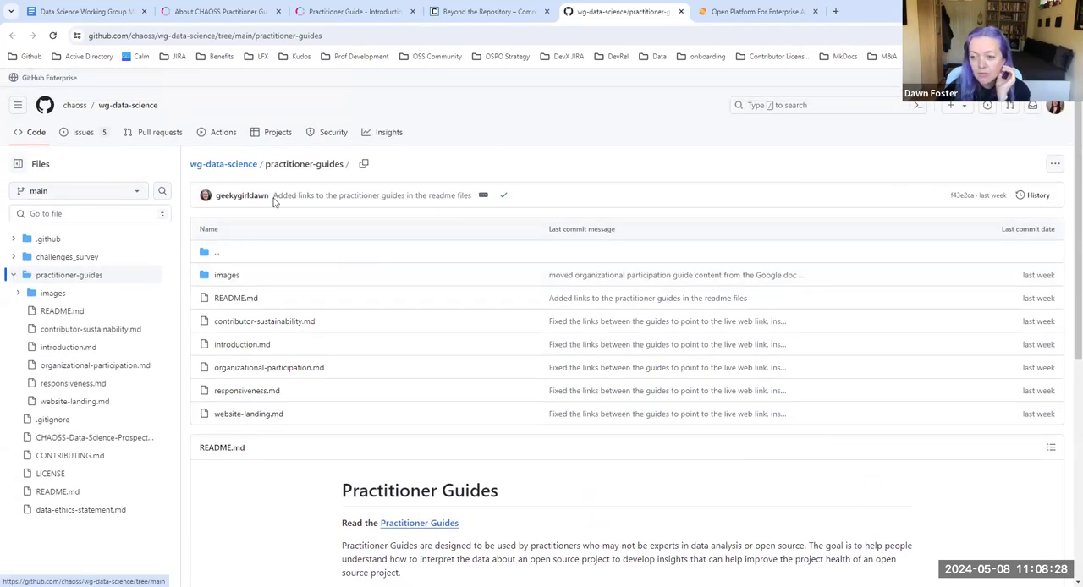
# - Show the wg-data-science open issues and open the Security practitioner guide issue #22
pyautogui.click(81, 132)
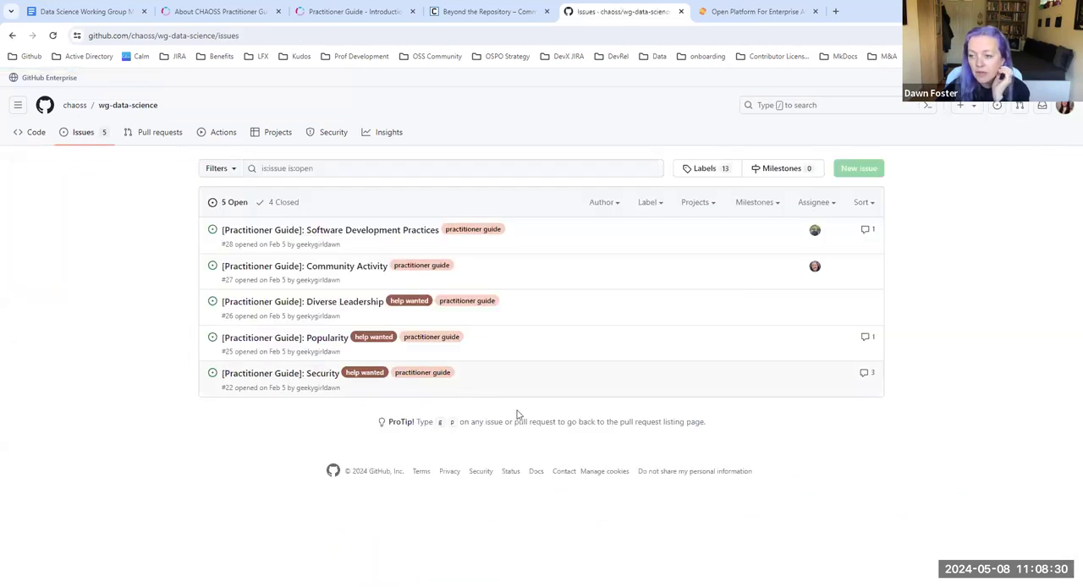
pyautogui.moveTo(274, 470)
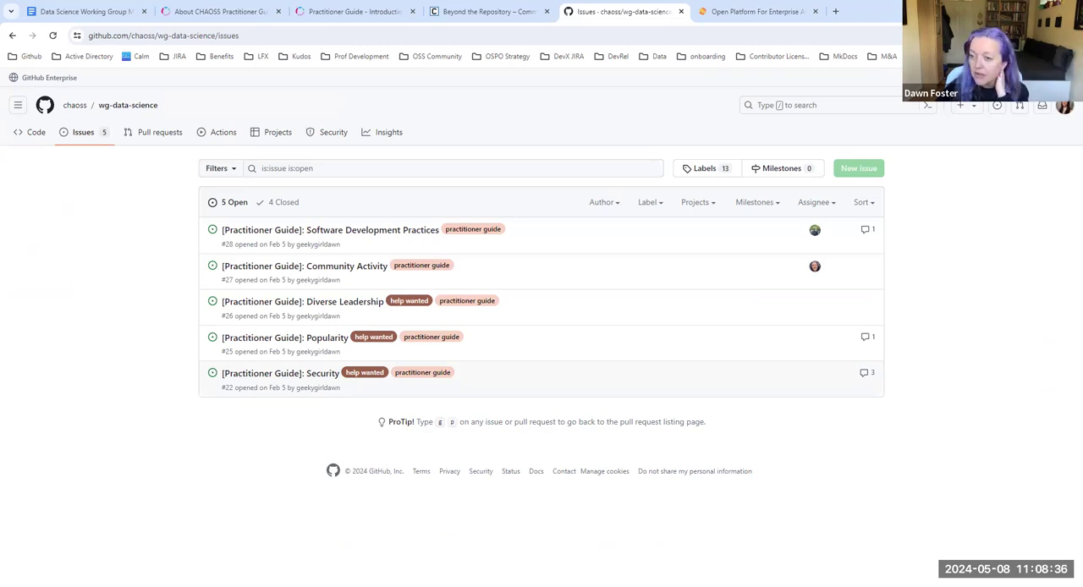
pyautogui.moveTo(203, 494)
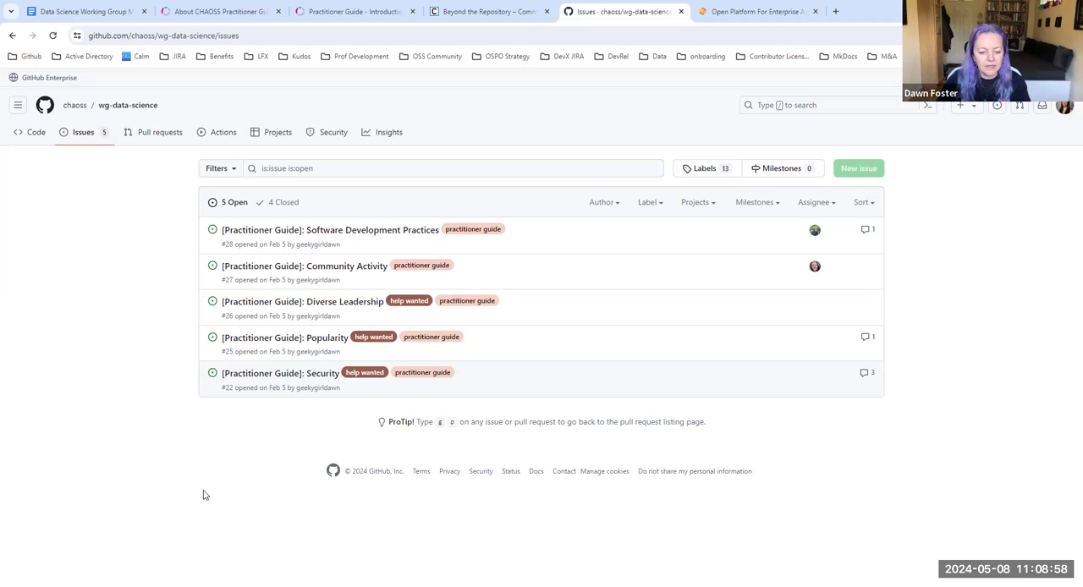
pyautogui.moveTo(281, 378)
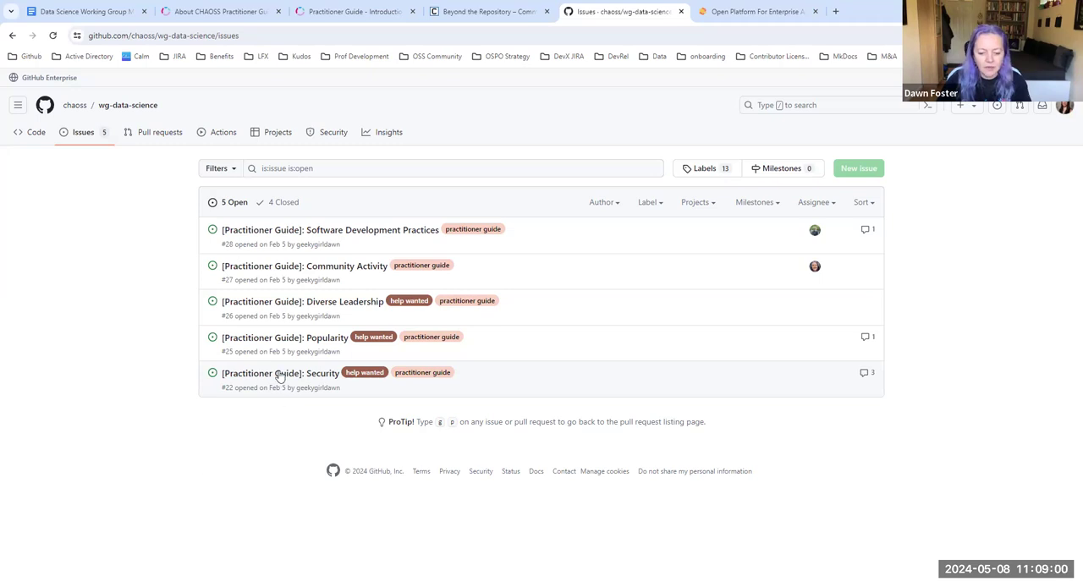
pyautogui.click(281, 374)
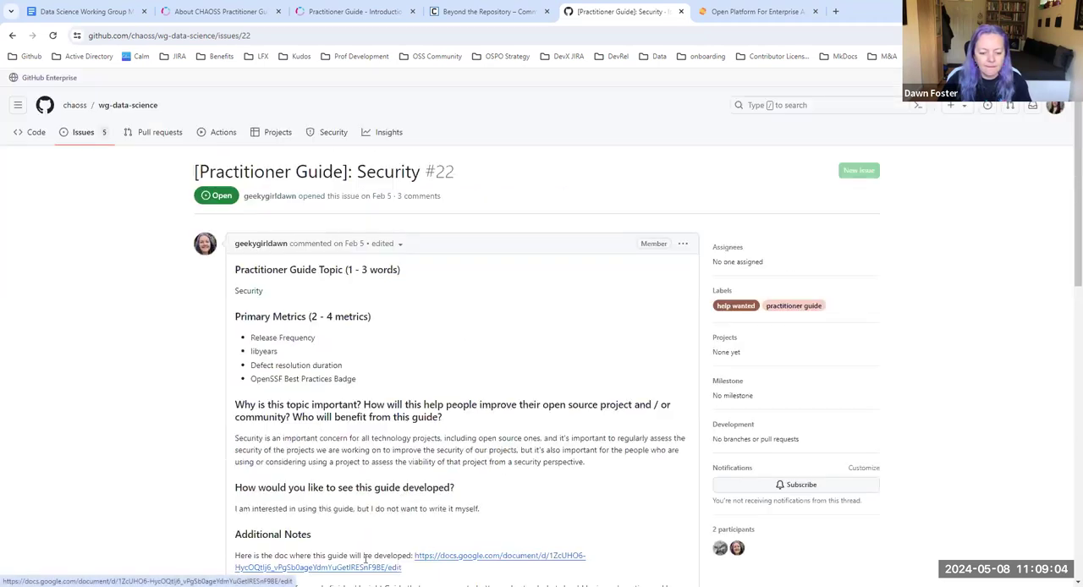
pyautogui.moveTo(161, 118)
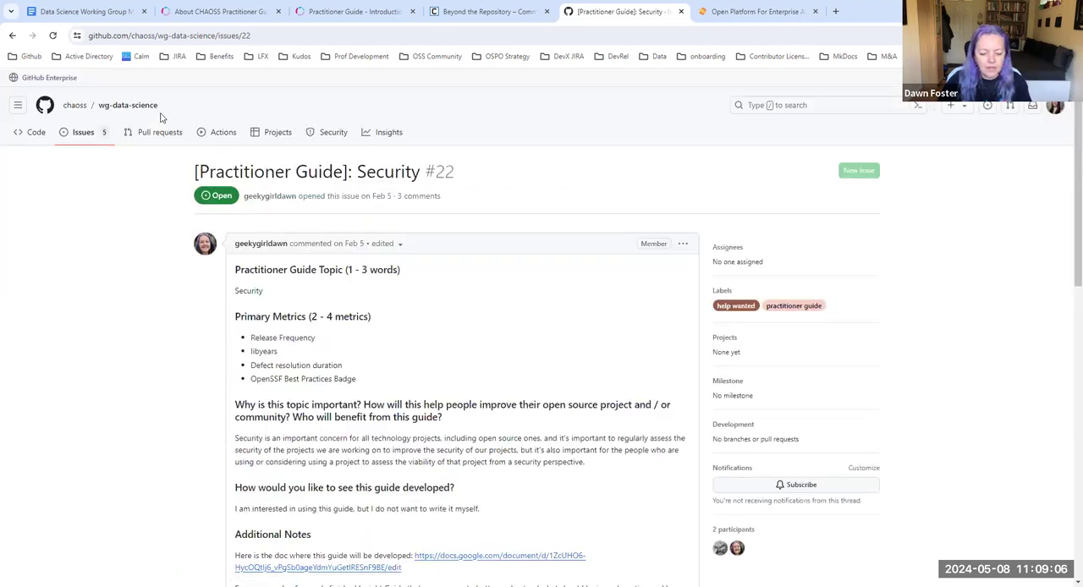
pyautogui.moveTo(83, 132)
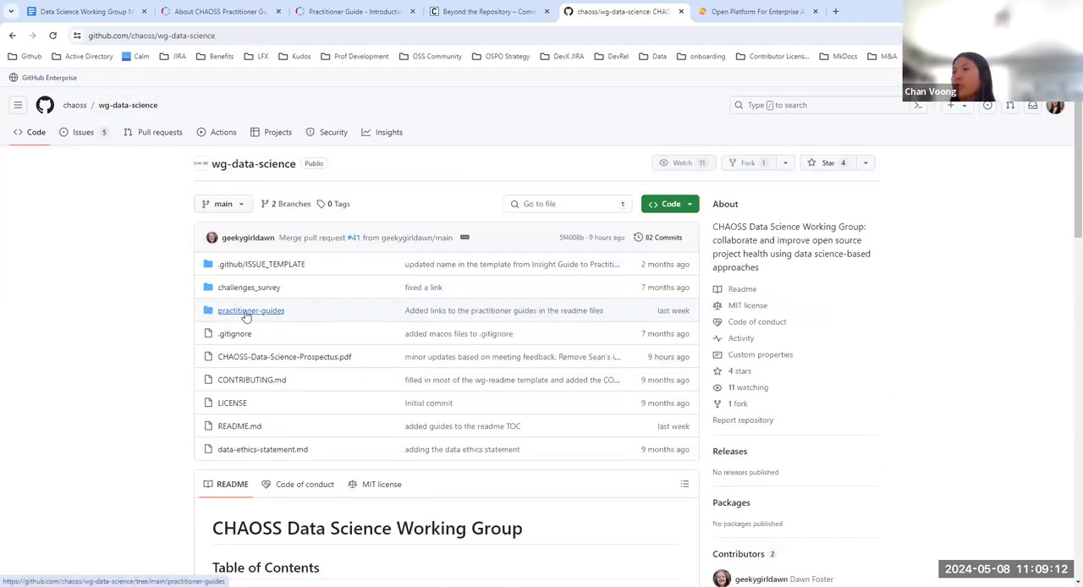
# - Open contributor-sustainability.md from the practitioner-guides folder and read its opening sections
pyautogui.click(251, 310)
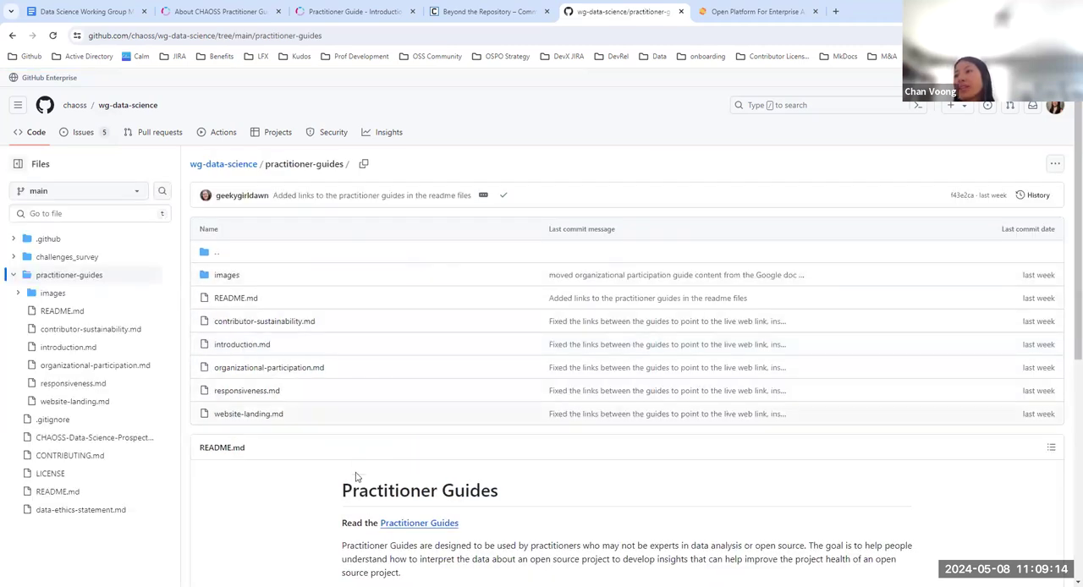
pyautogui.click(264, 321)
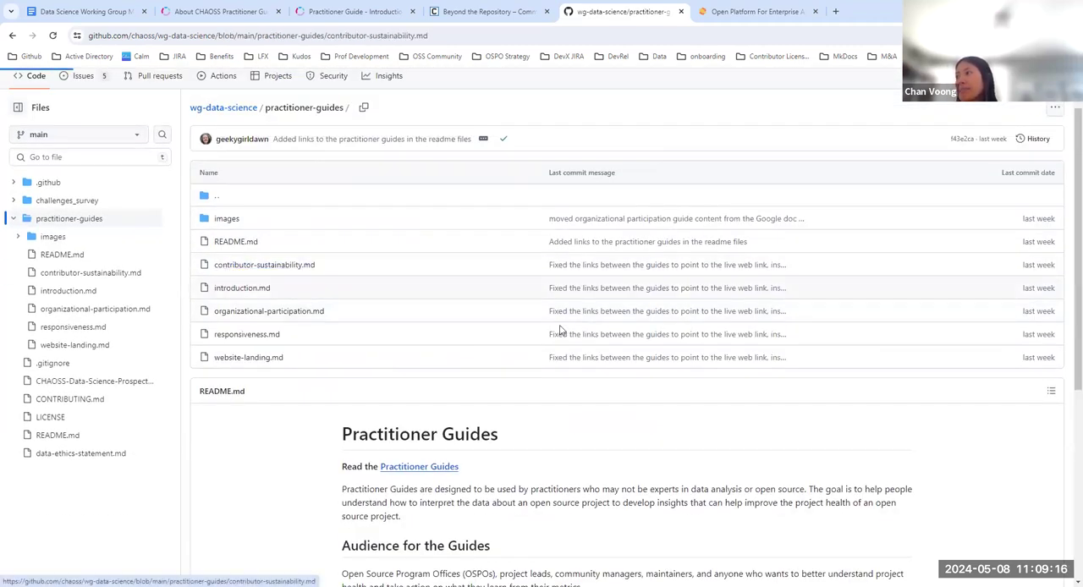
pyautogui.click(264, 264)
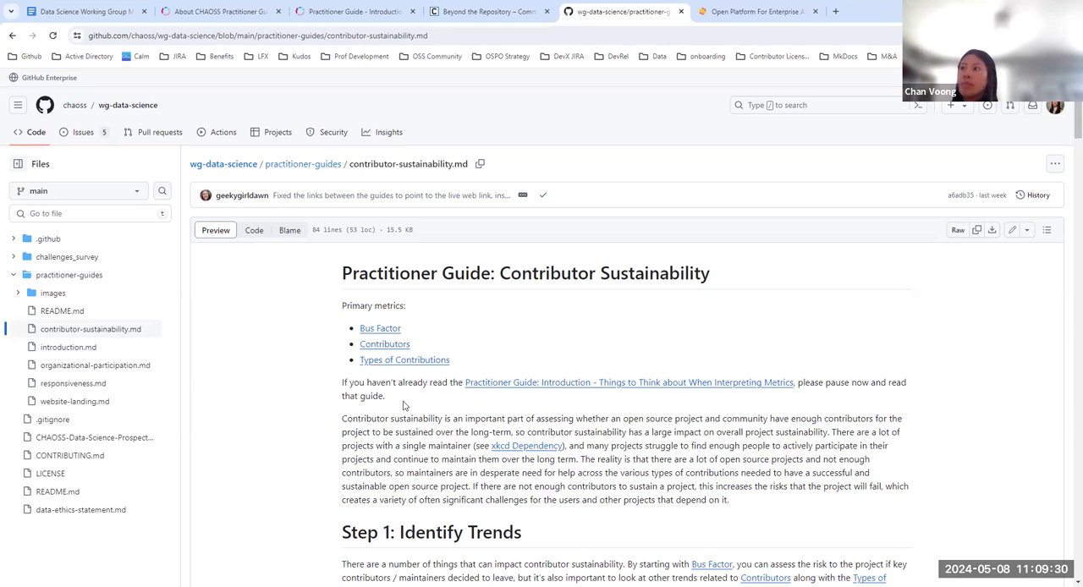
pyautogui.scroll(-3)
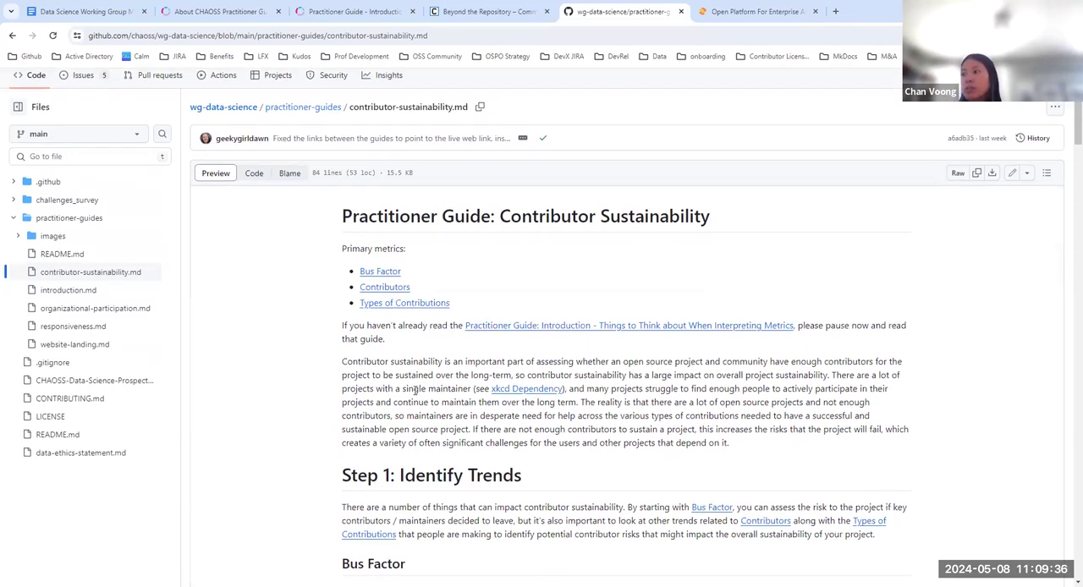
pyautogui.scroll(-3)
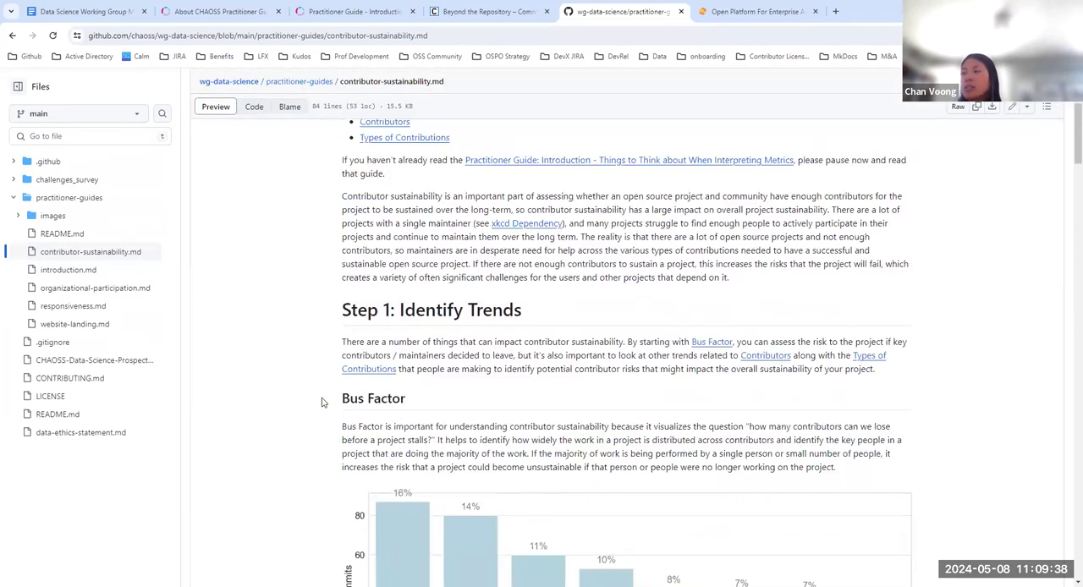
pyautogui.scroll(3)
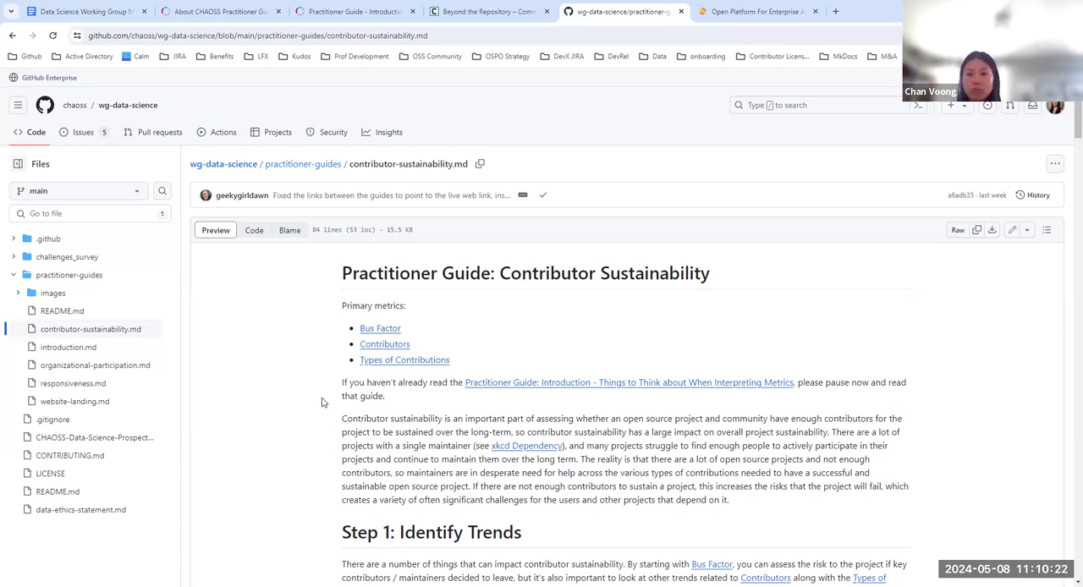
# - Read through the guide's Bus Factor, Contributors and Types of Contributions charts
pyautogui.scroll(-3)
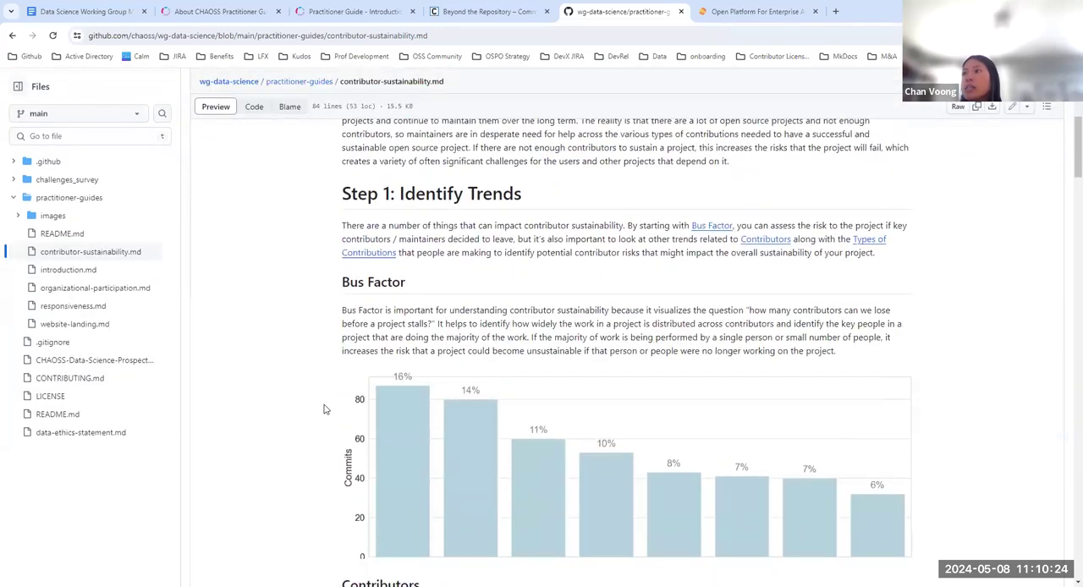
pyautogui.scroll(-3)
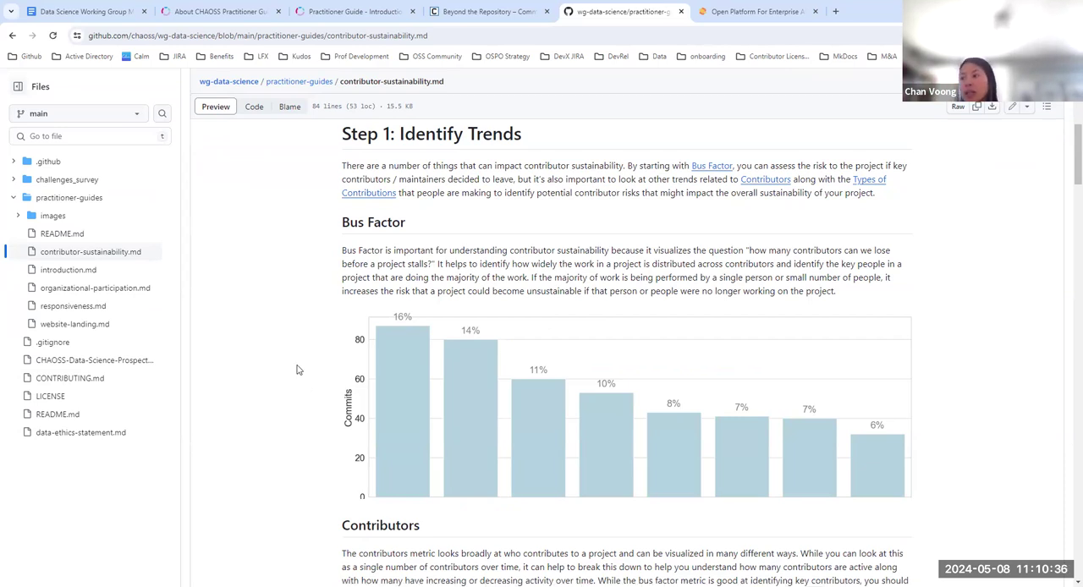
pyautogui.scroll(-3)
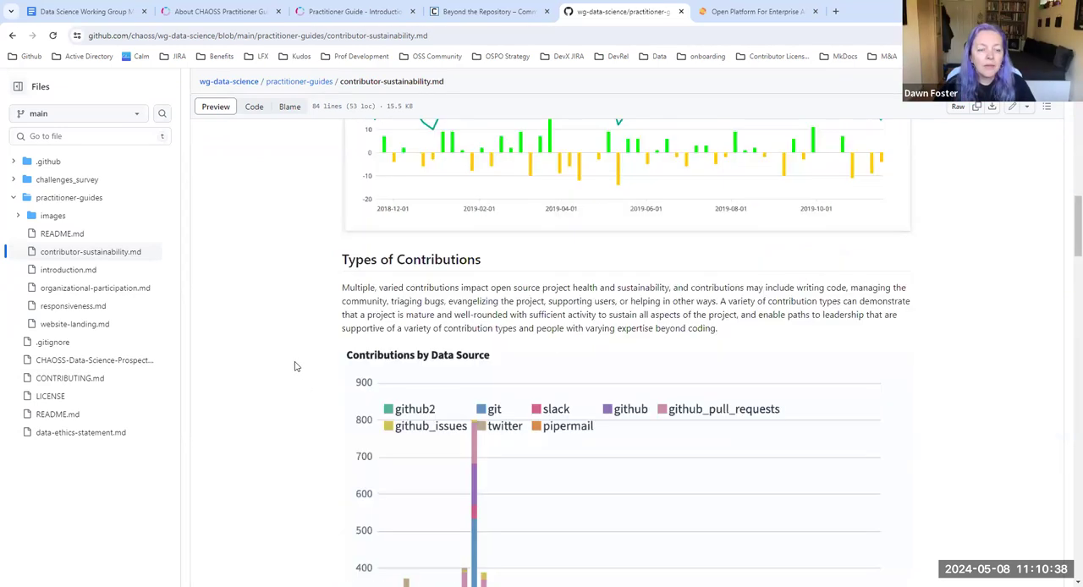
pyautogui.scroll(-3)
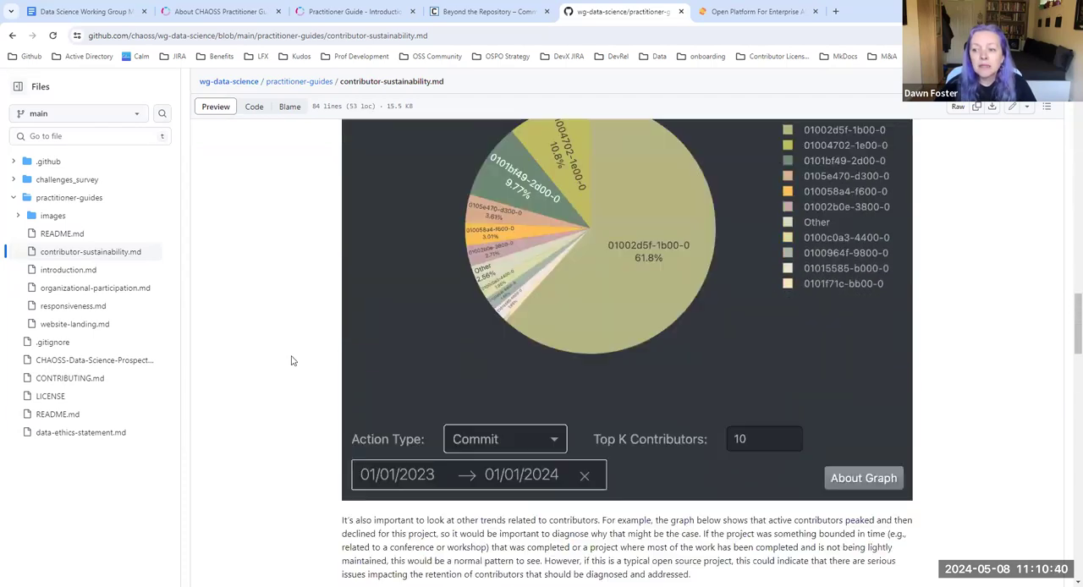
pyautogui.scroll(-3)
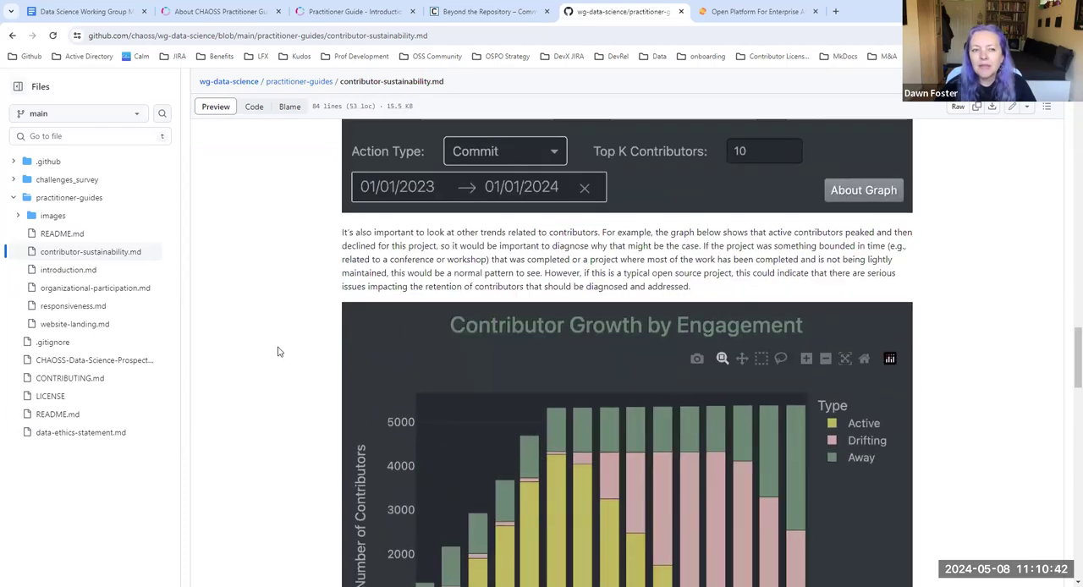
pyautogui.scroll(3)
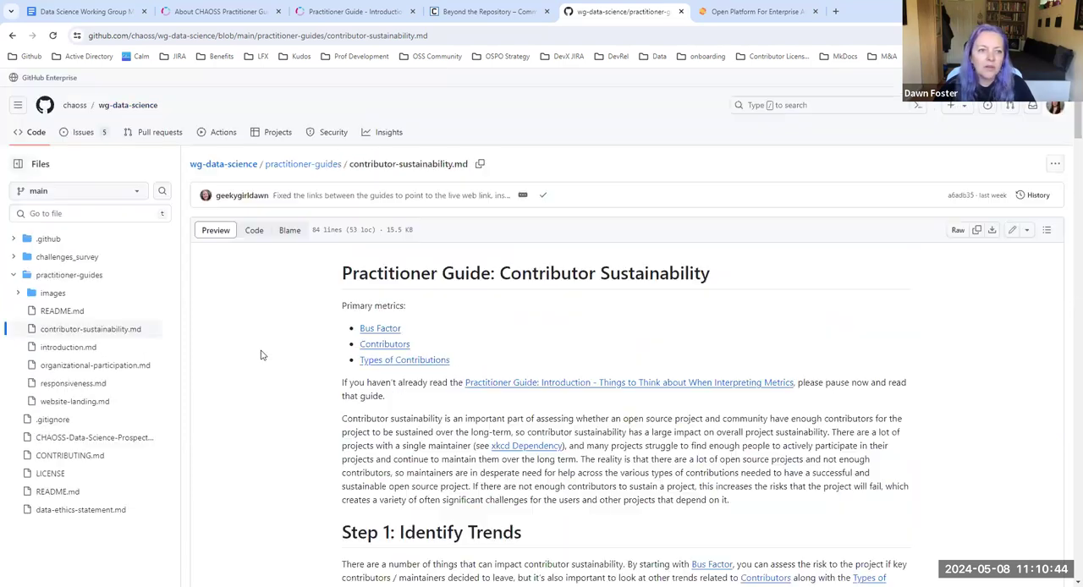
pyautogui.moveTo(271, 257)
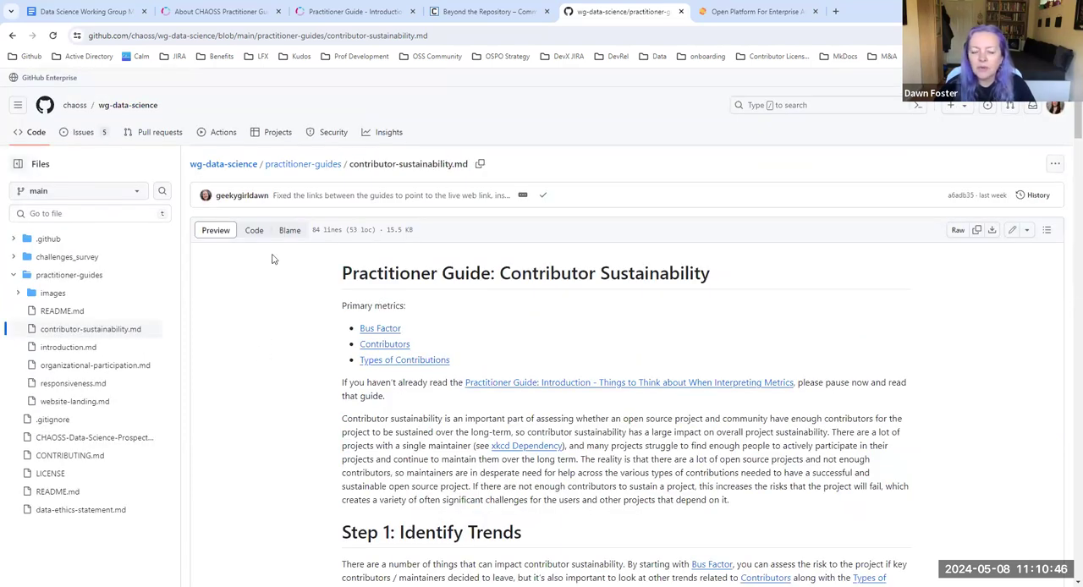
pyautogui.moveTo(298, 324)
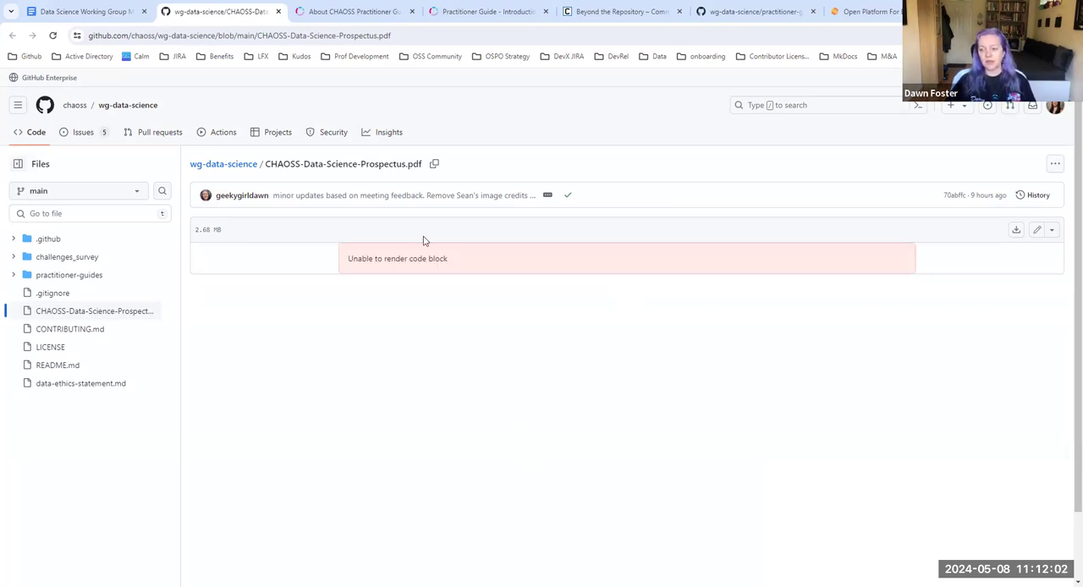
# - Check the working group minutes, then copy the prospectus PDF's file path in GitHub
pyautogui.click(81, 10)
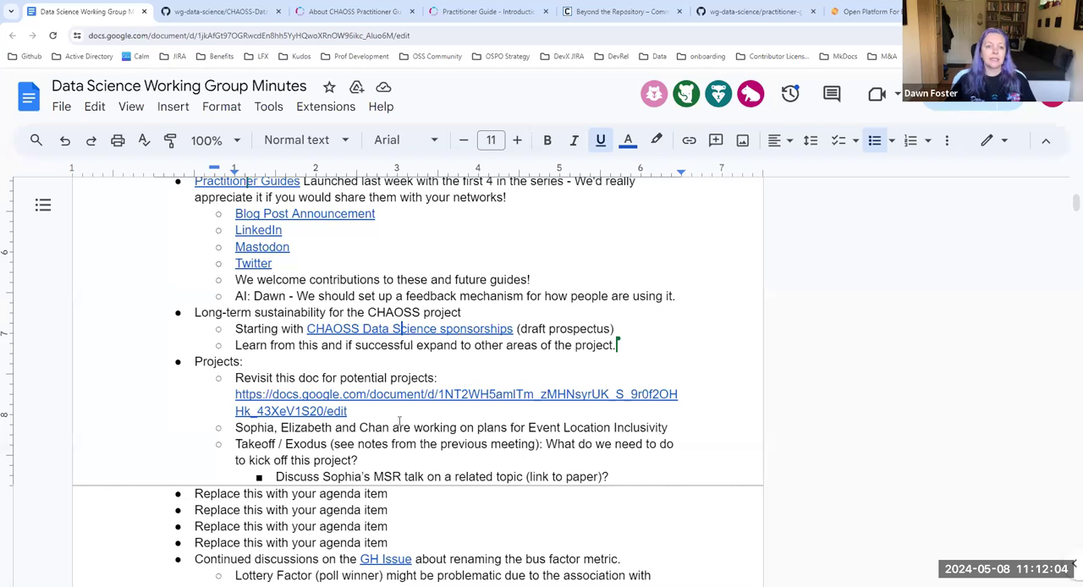
pyautogui.scroll(-3)
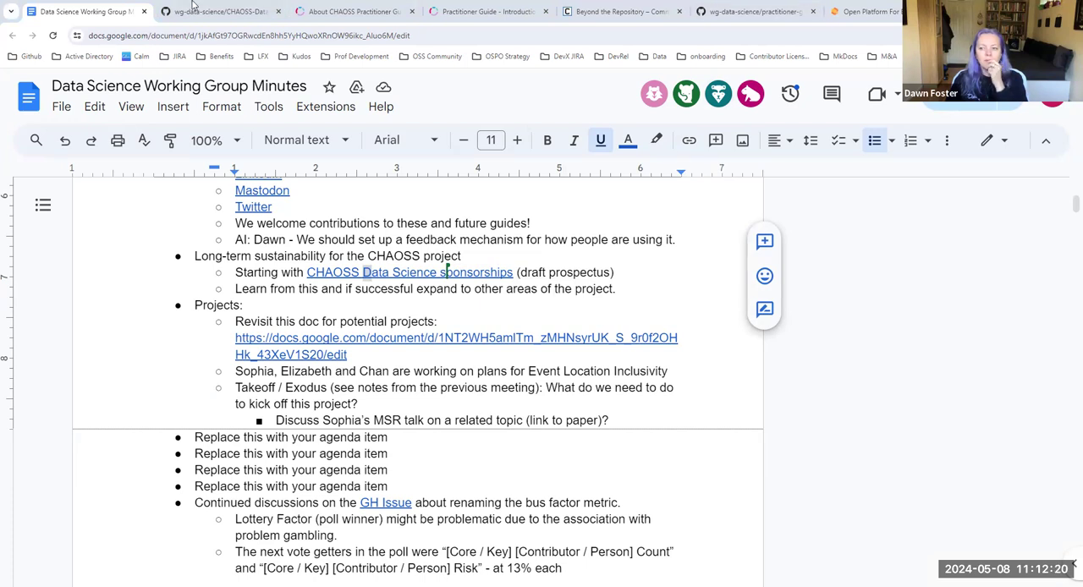
pyautogui.click(220, 10)
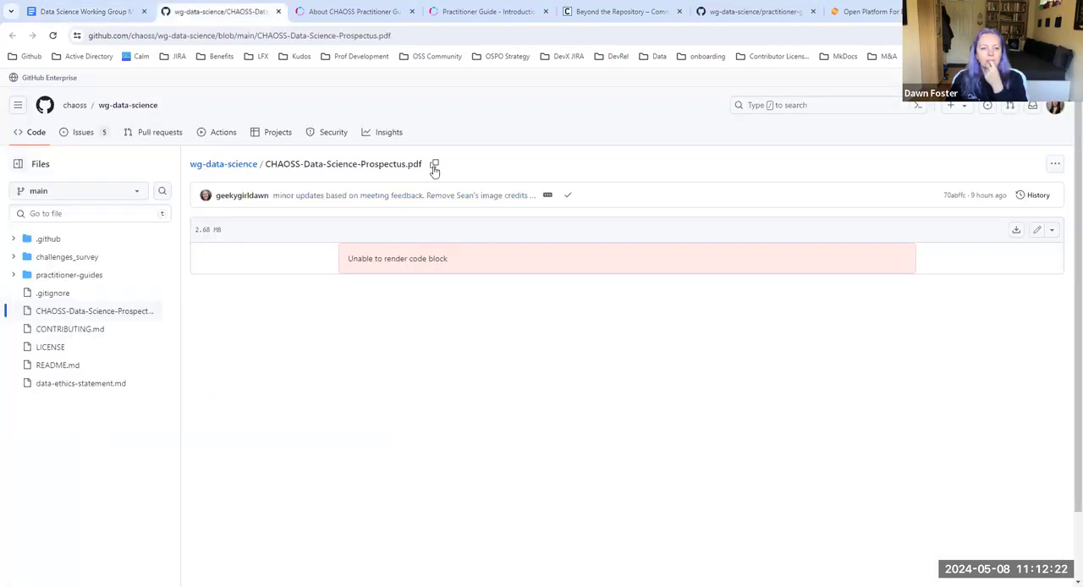
pyautogui.click(434, 165)
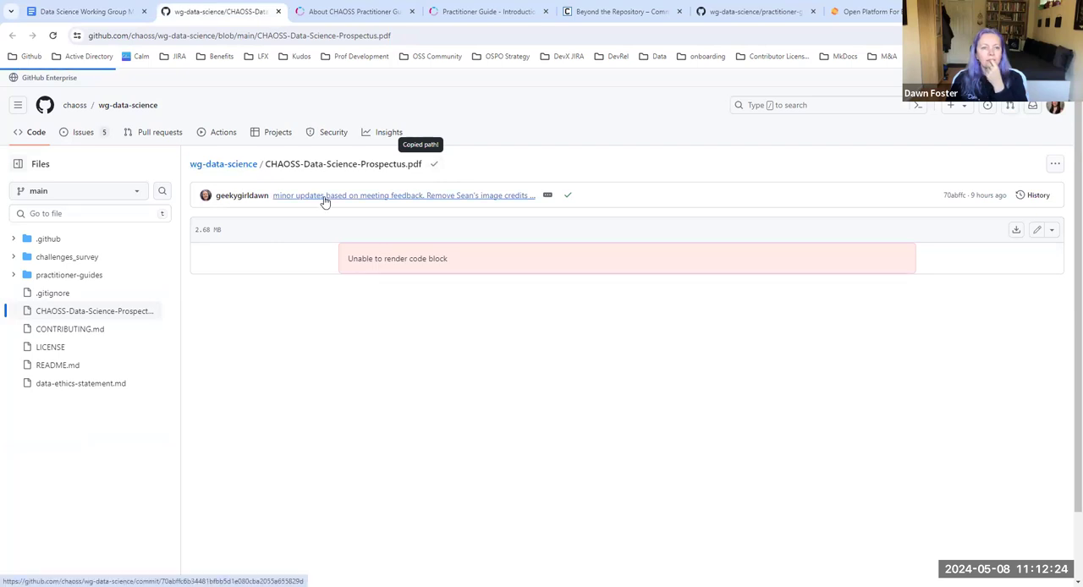
# - Reopen the prospectus PDF via the 'CHAOSS Data Science sponsorships' link in the minutes
pyautogui.click(127, 105)
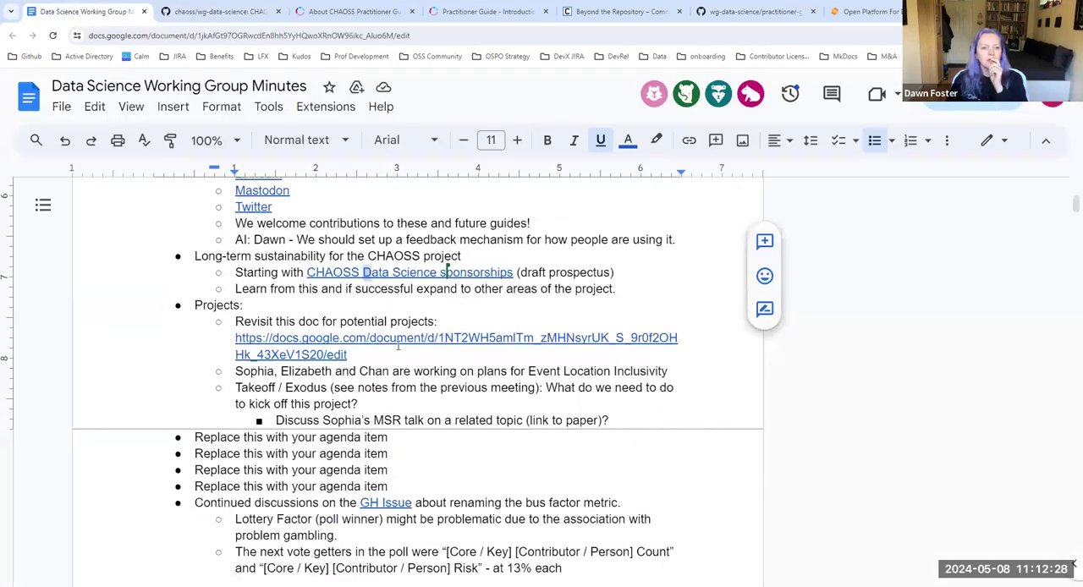
pyautogui.rightClick(409, 271)
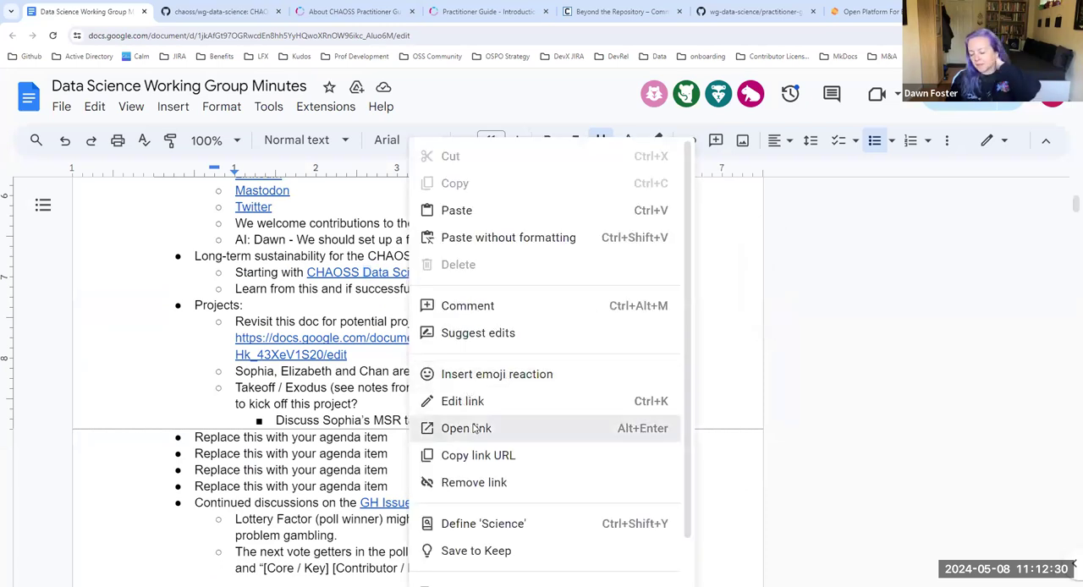
pyautogui.click(467, 428)
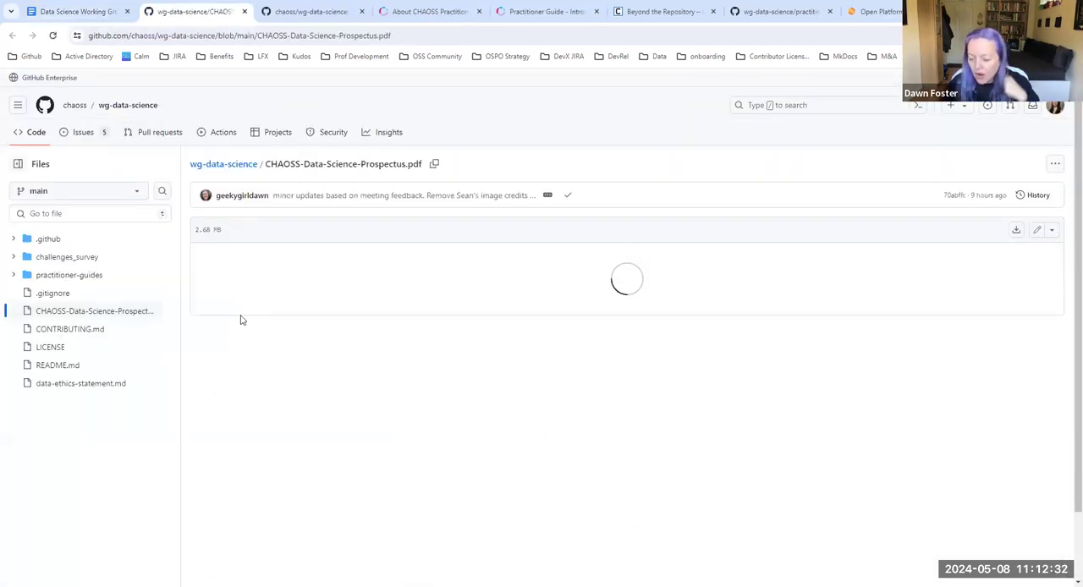
pyautogui.moveTo(638, 425)
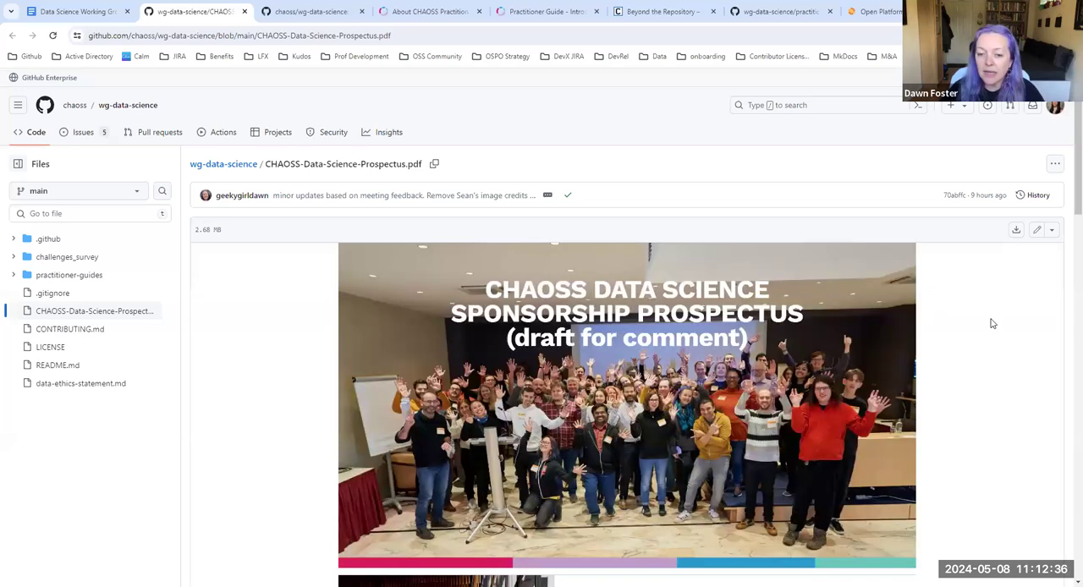
# - Page down through the prospectus PDF's sponsorship levels, fund uses and Year 1 accomplishments
pyautogui.scroll(-3)
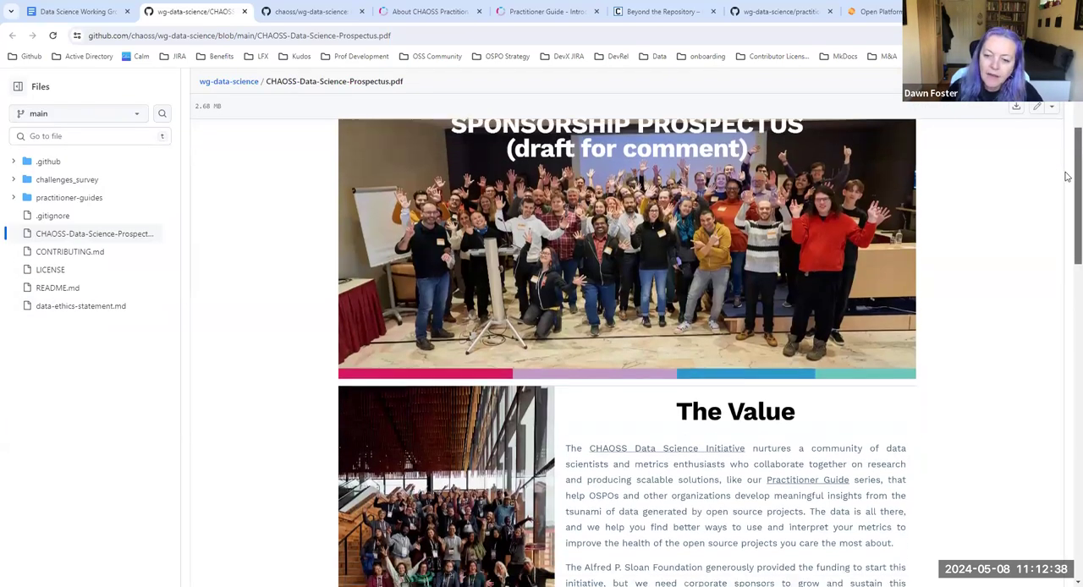
pyautogui.scroll(3)
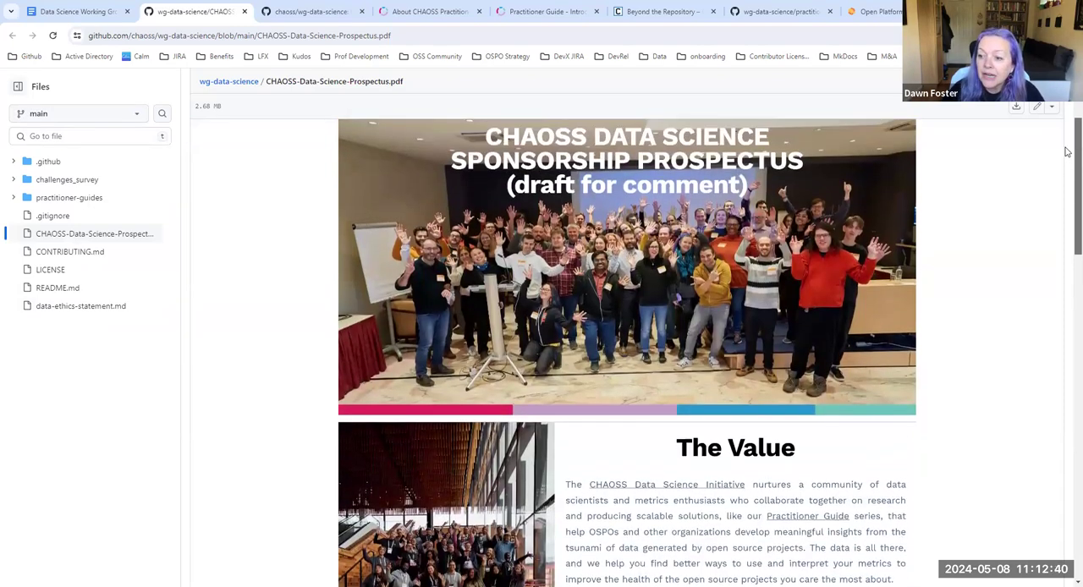
pyautogui.scroll(-3)
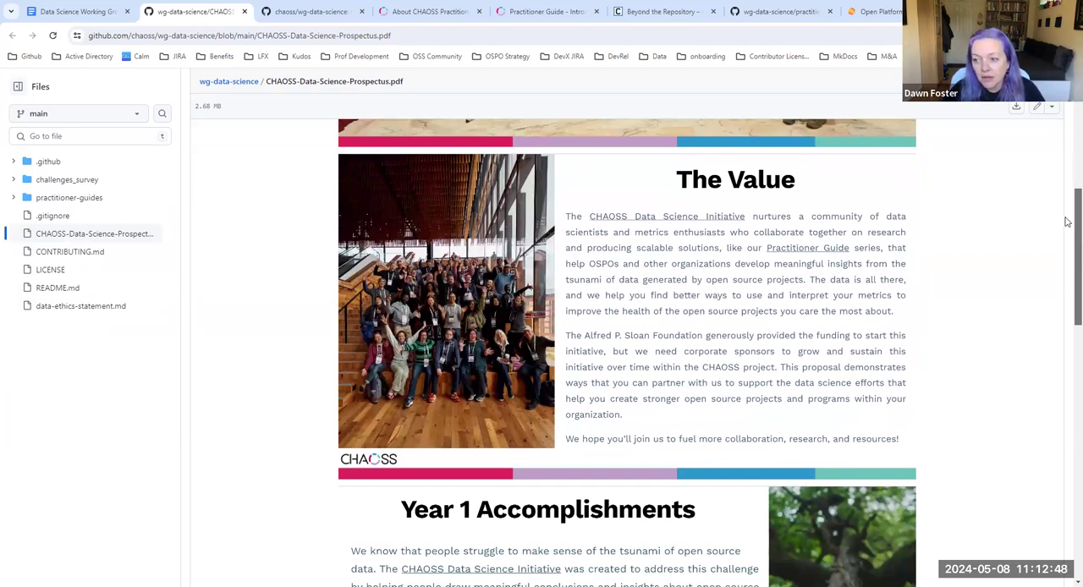
pyautogui.scroll(-3)
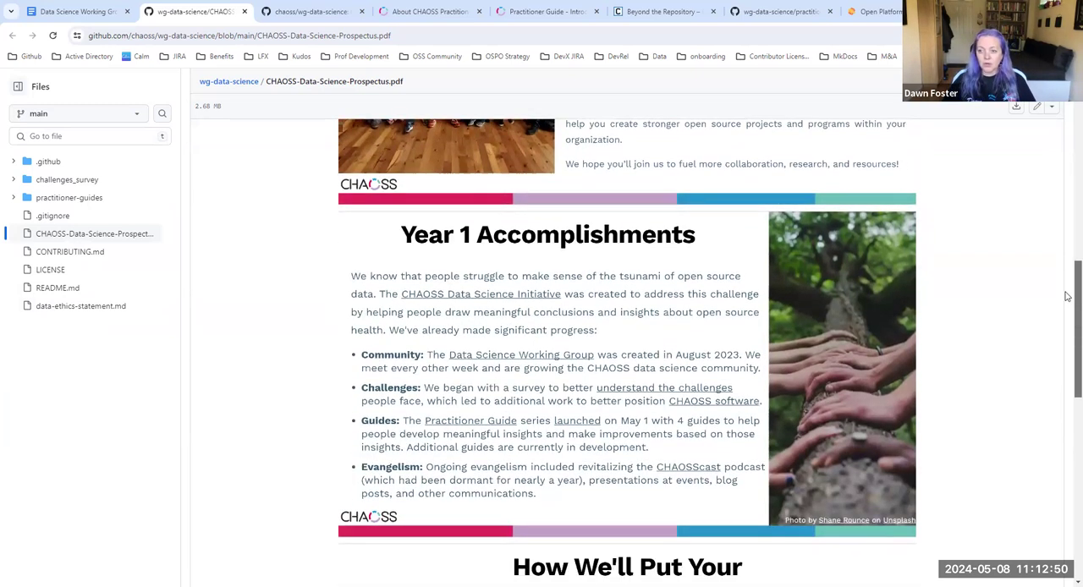
pyautogui.scroll(-3)
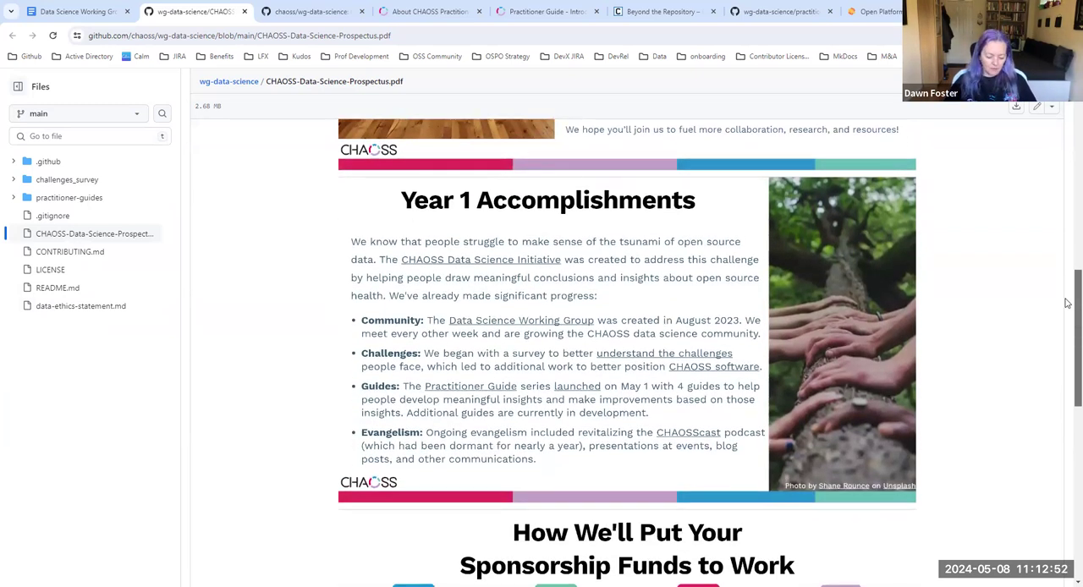
pyautogui.moveTo(997, 259)
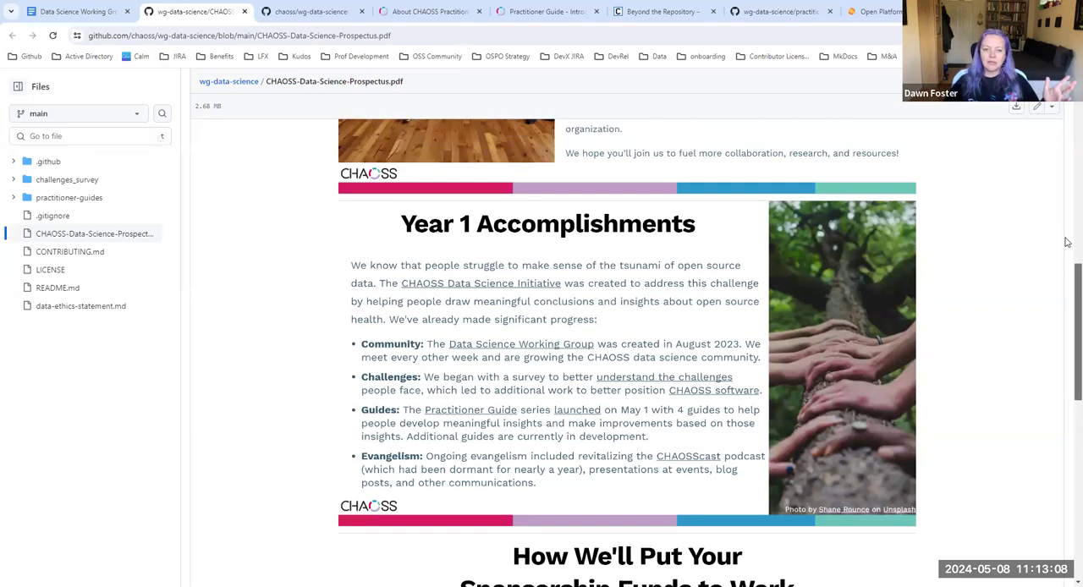
pyautogui.scroll(3)
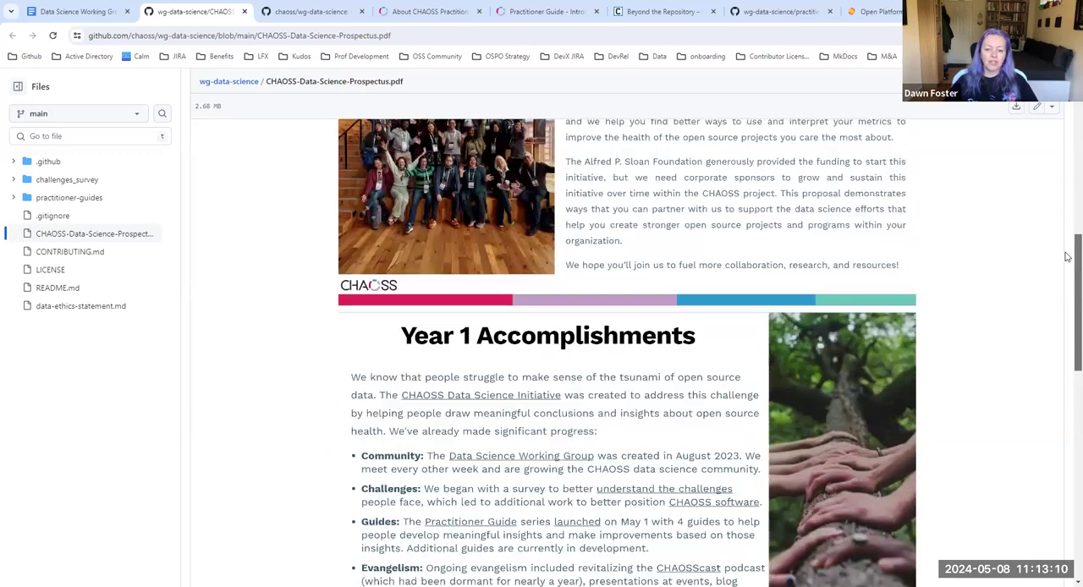
pyautogui.scroll(-3)
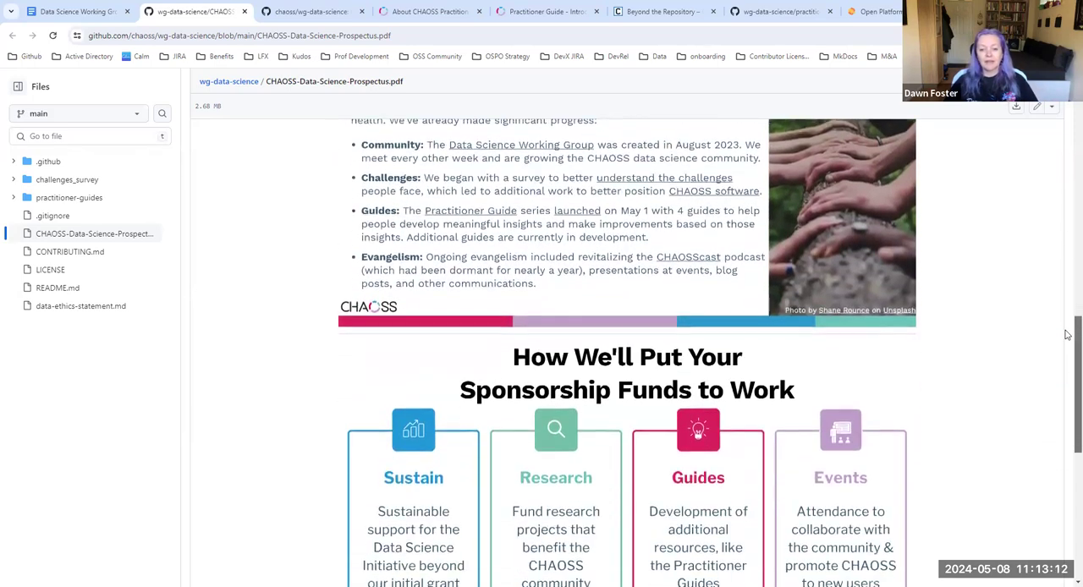
pyautogui.scroll(-3)
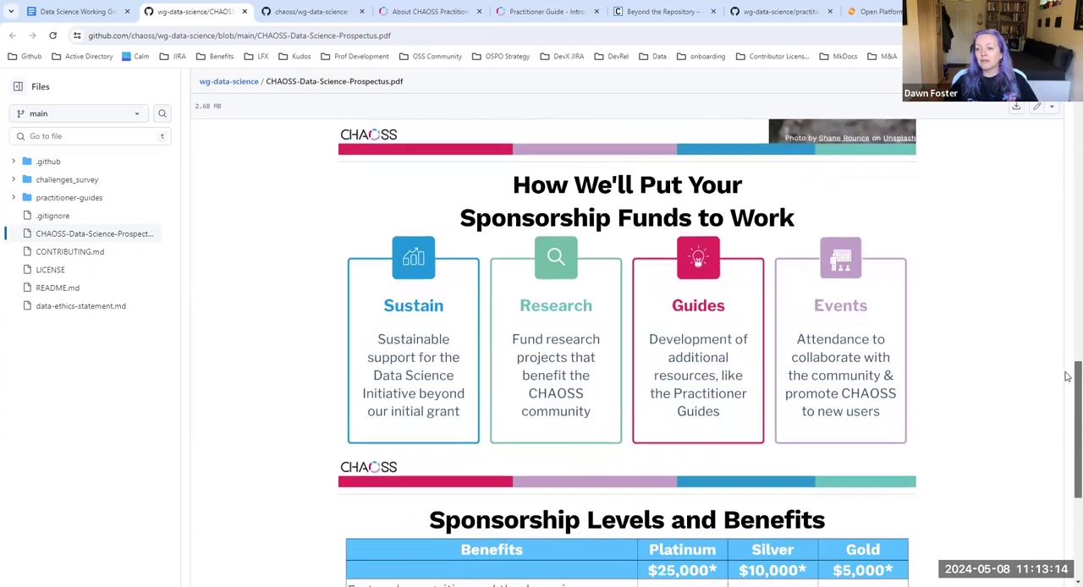
pyautogui.scroll(-3)
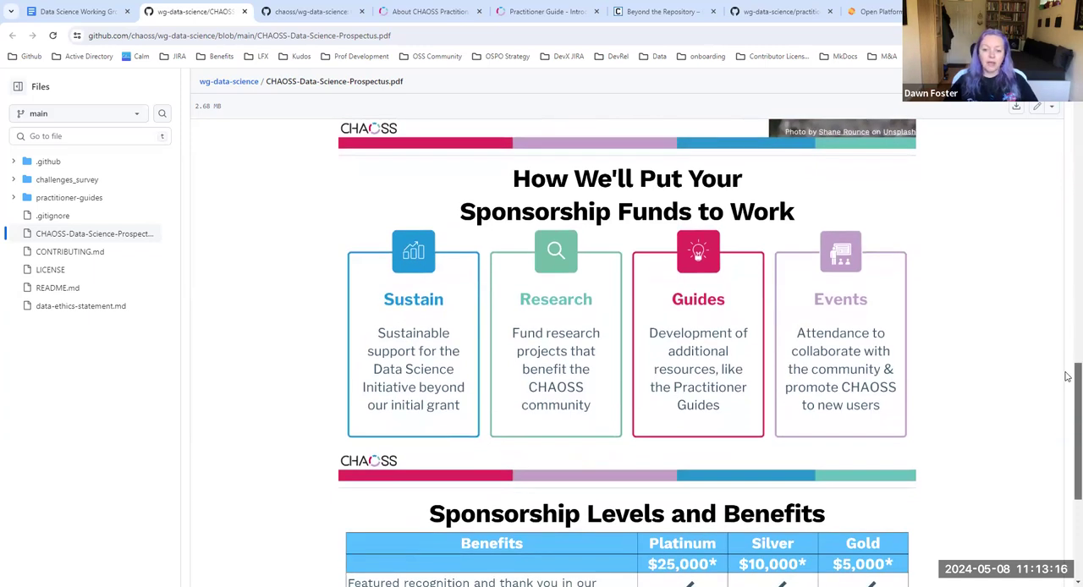
pyautogui.scroll(-3)
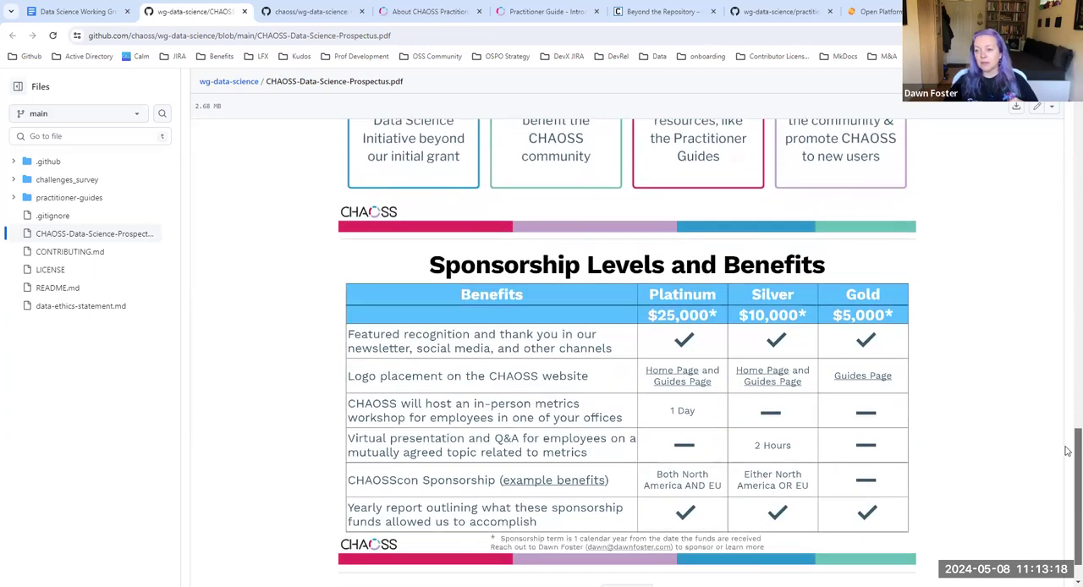
pyautogui.scroll(-3)
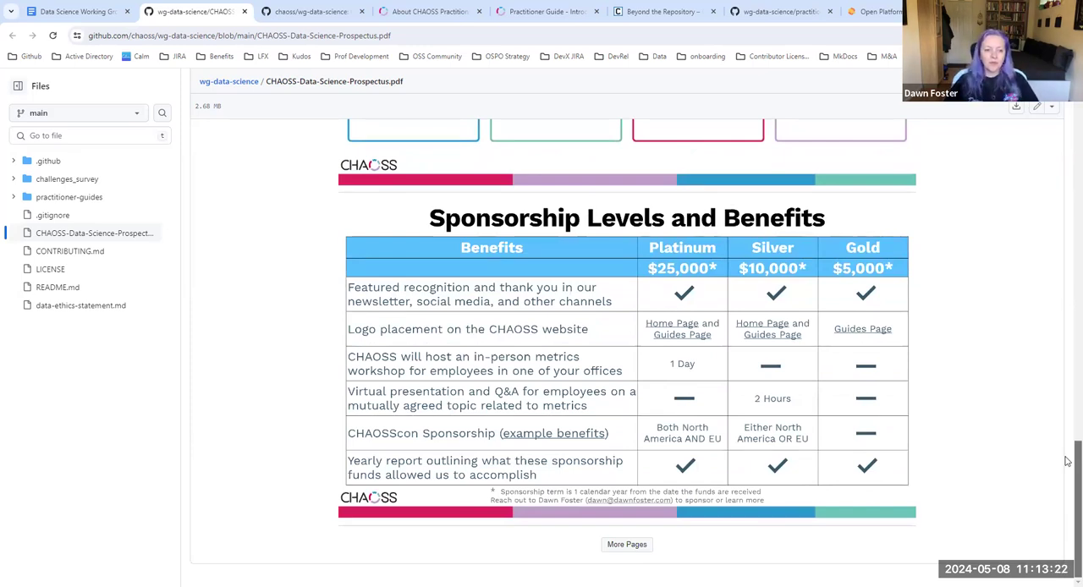
# - Page back up the prospectus PDF to its 'The Value' section
pyautogui.scroll(3)
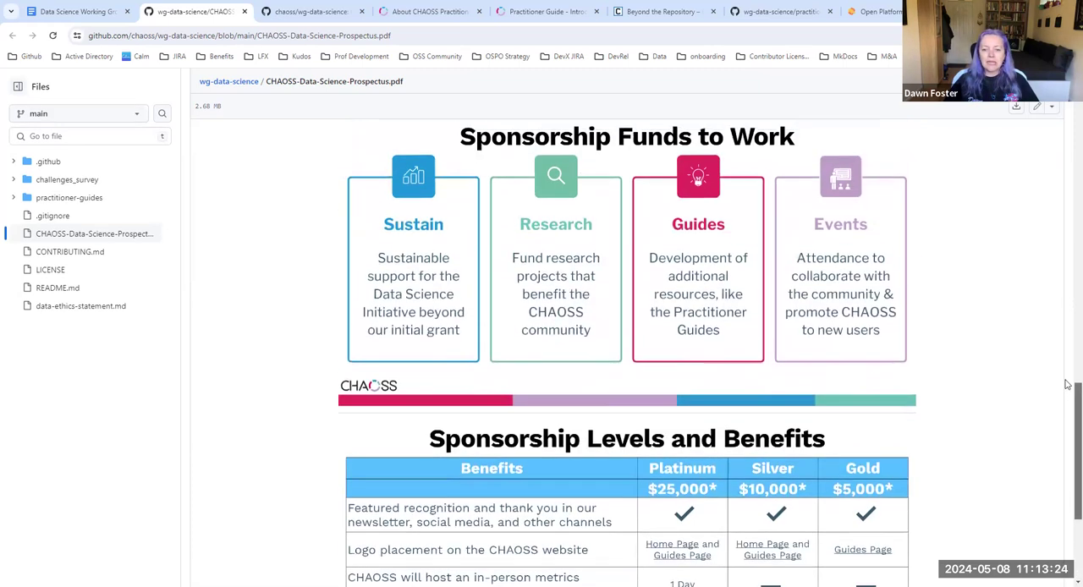
pyautogui.scroll(3)
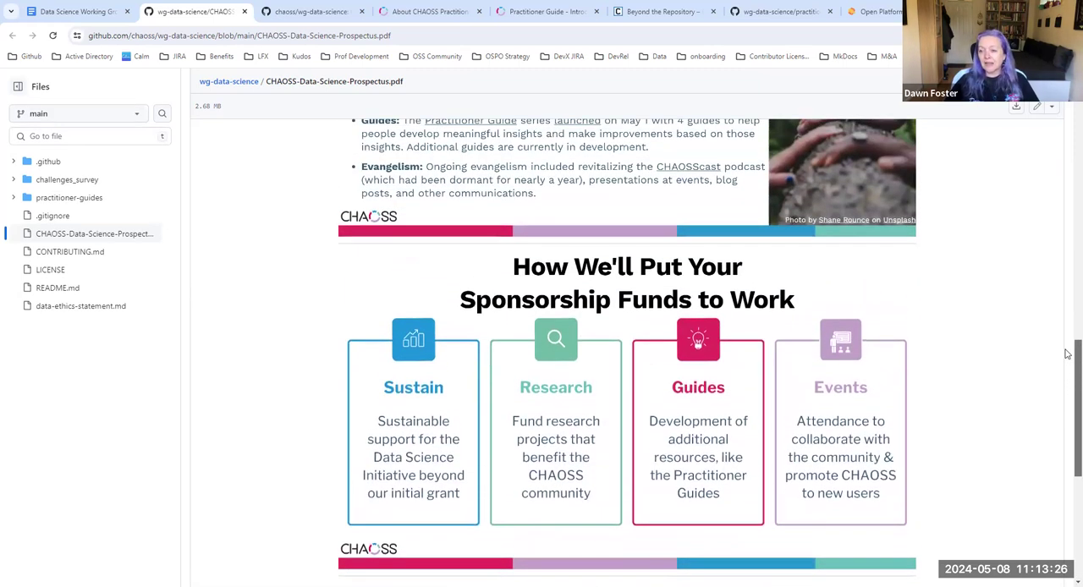
pyautogui.scroll(3)
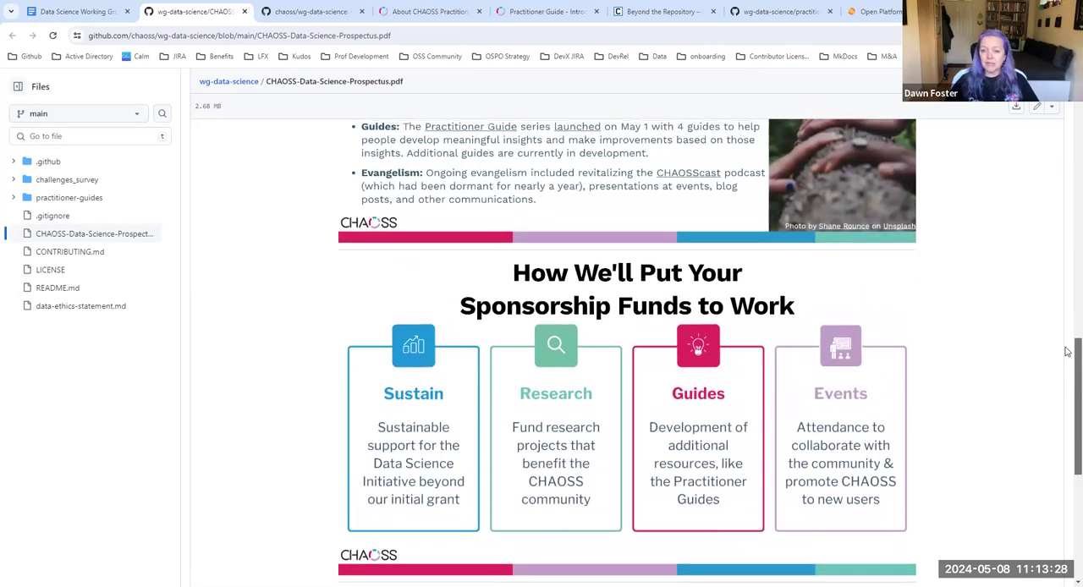
pyautogui.scroll(3)
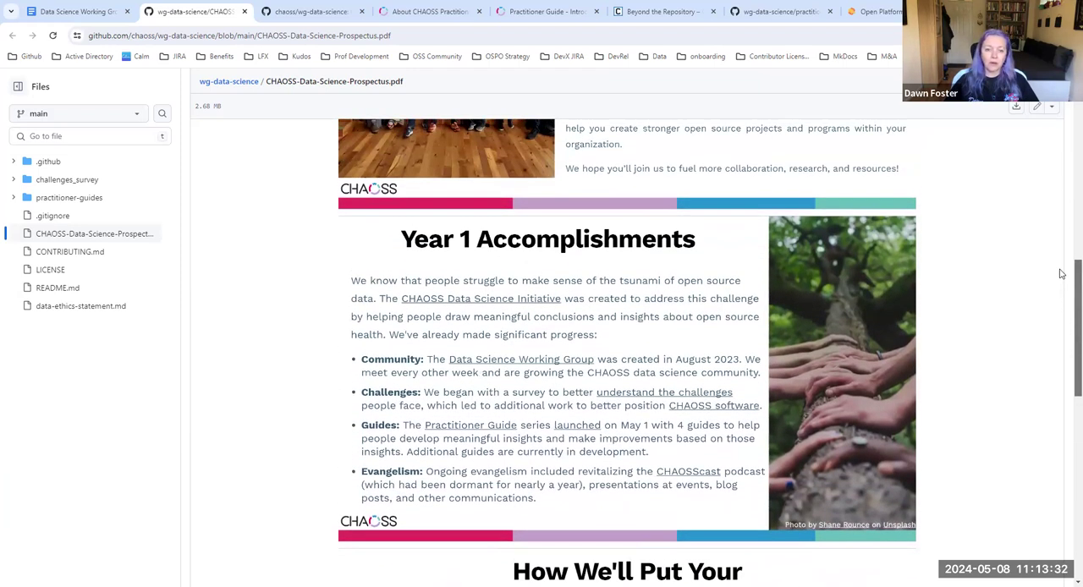
pyautogui.scroll(-3)
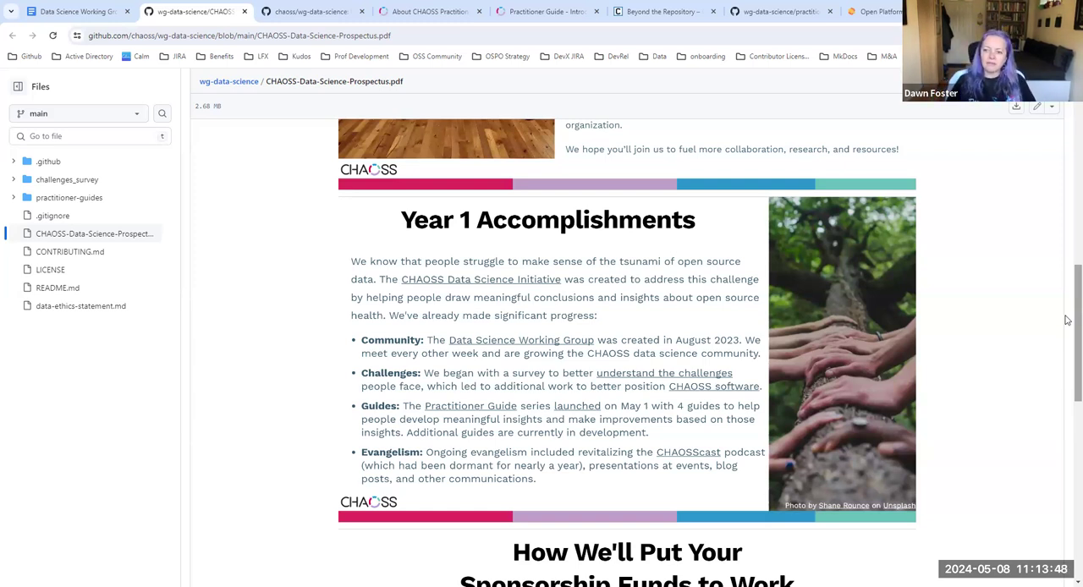
pyautogui.scroll(3)
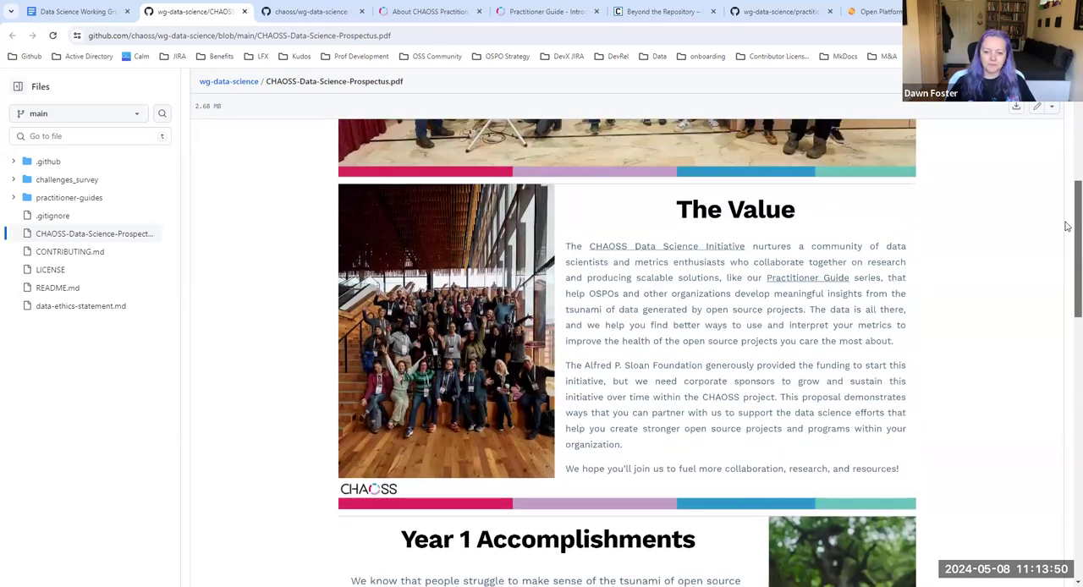
pyautogui.scroll(-3)
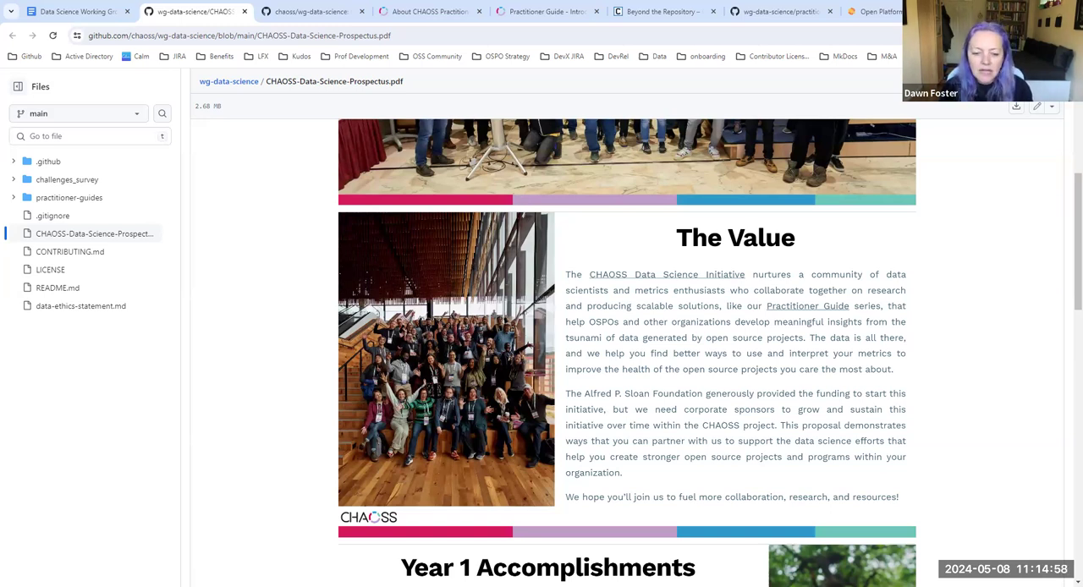
pyautogui.moveTo(420, 61)
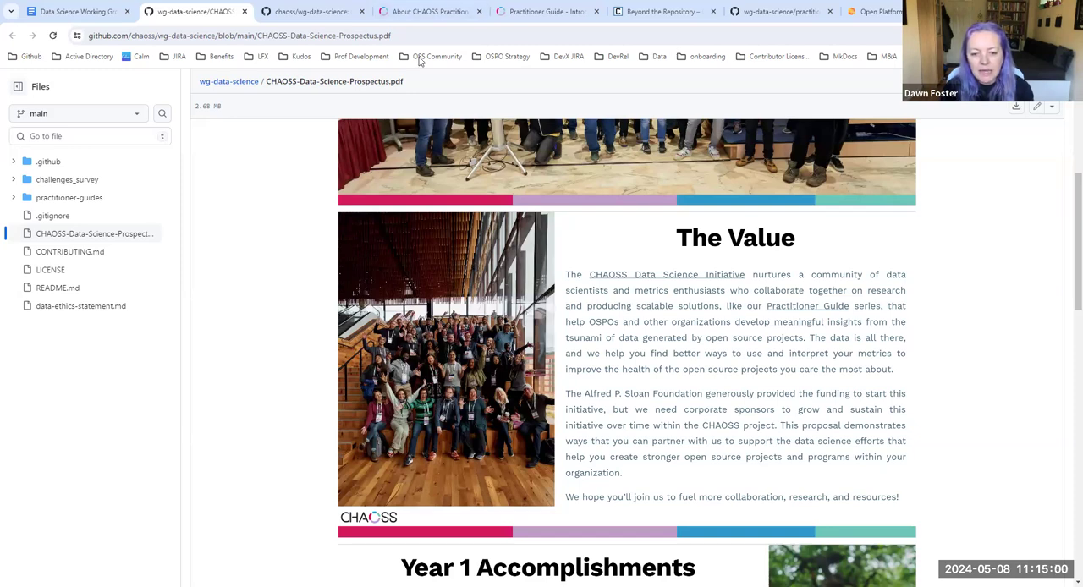
# - Scroll the prospectus to 'How We'll Put Your Sponsorship Funds to Work' and the levels table
pyautogui.scroll(-3)
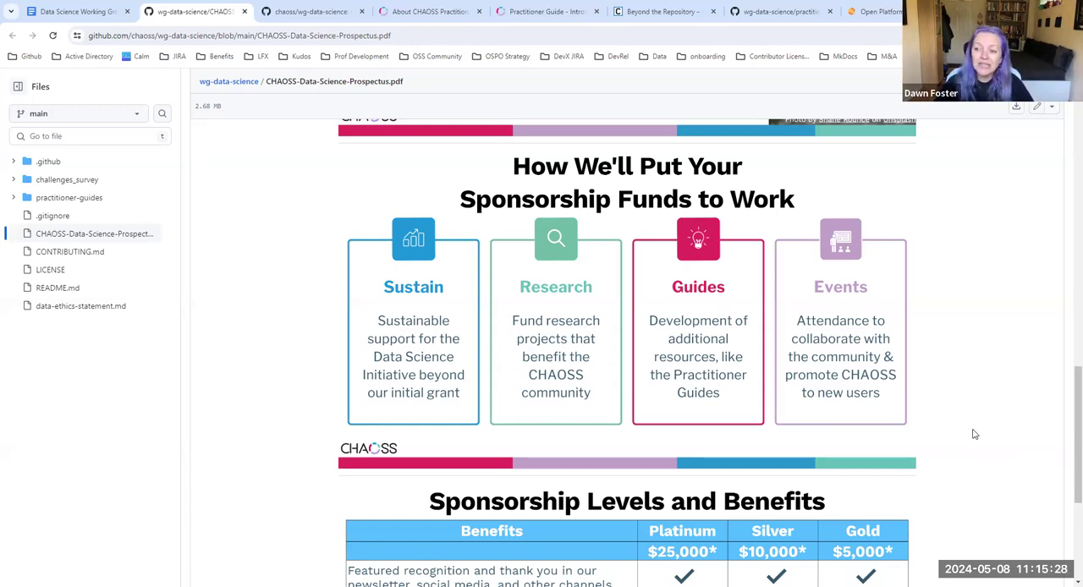
pyautogui.moveTo(965, 436)
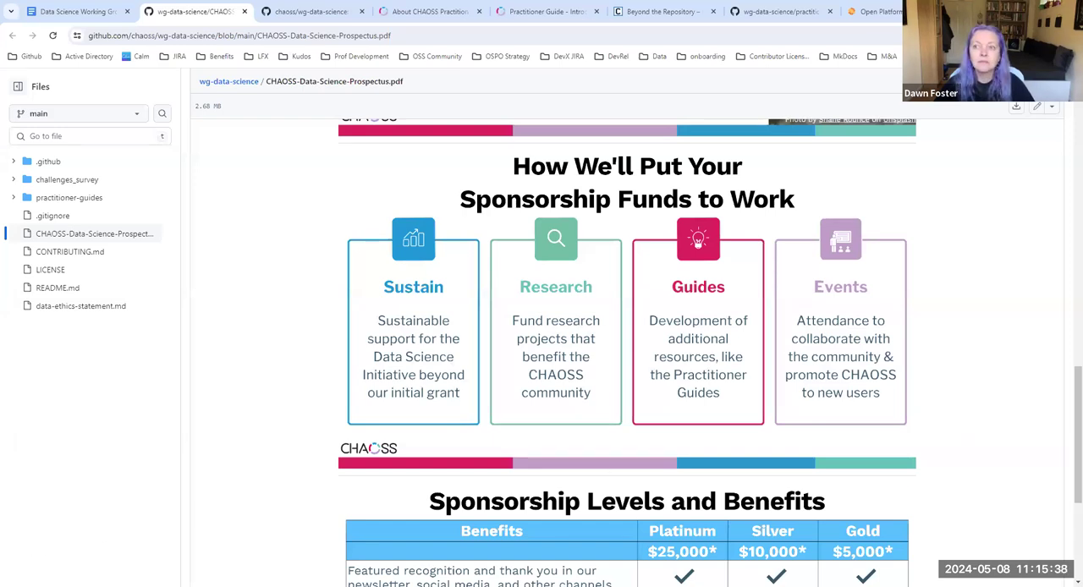
pyautogui.moveTo(220, 452)
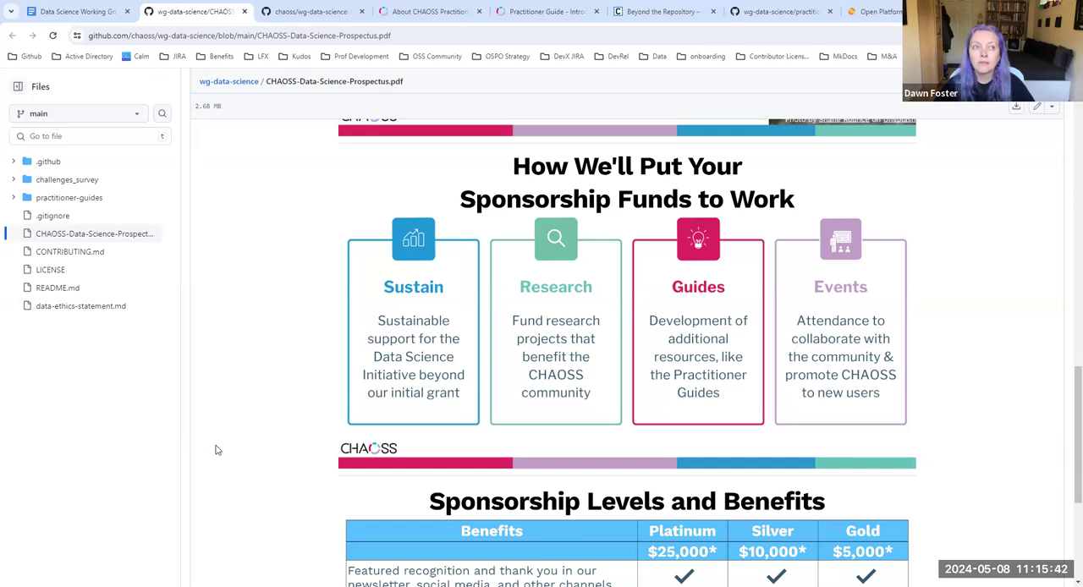
pyautogui.moveTo(210, 446)
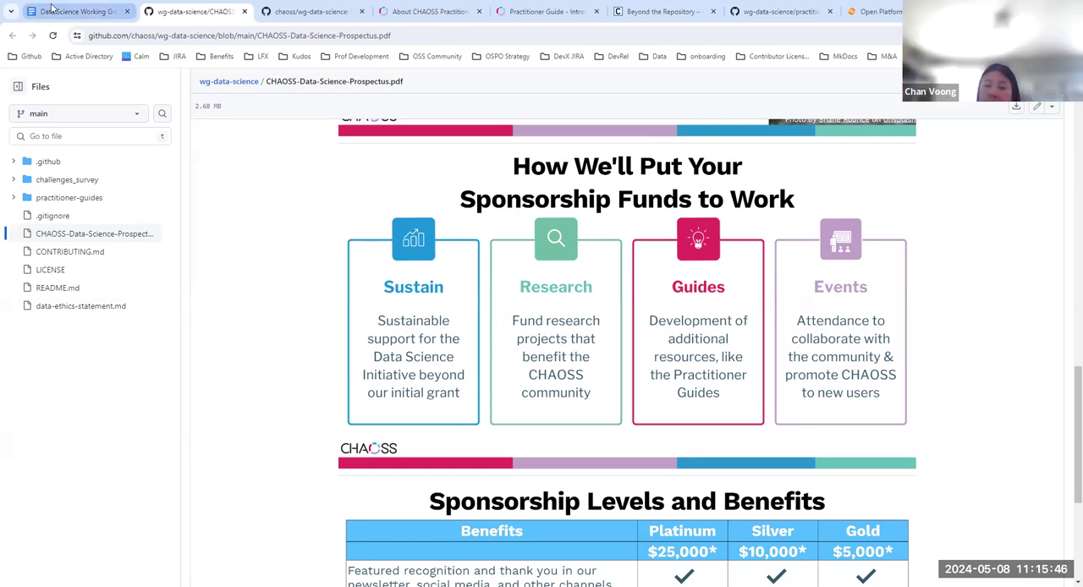
pyautogui.moveTo(71, 11)
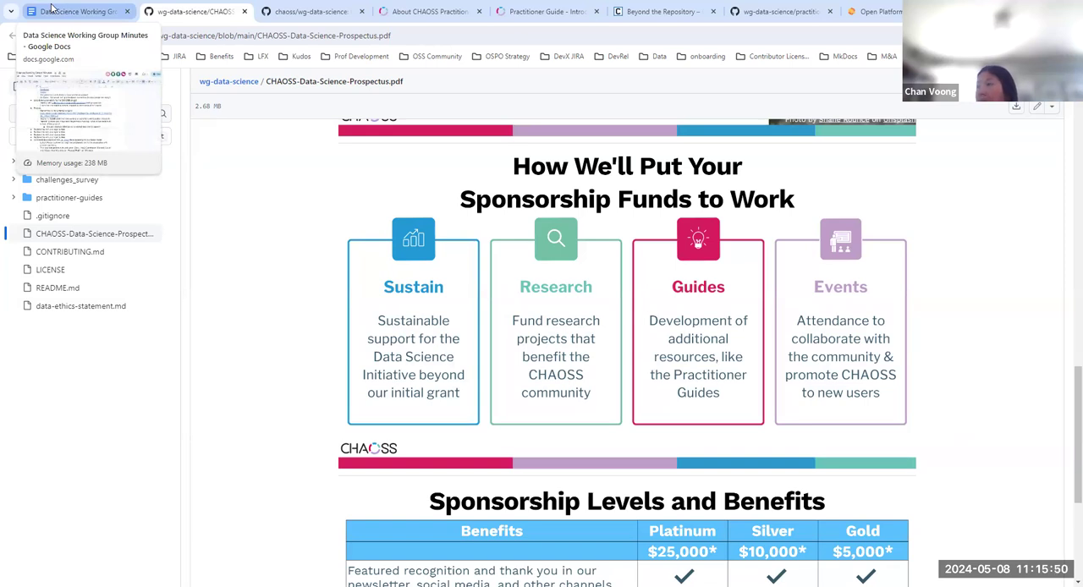
# - Return to the Data Science Working Group Minutes and show the Projects agenda items
pyautogui.click(76, 10)
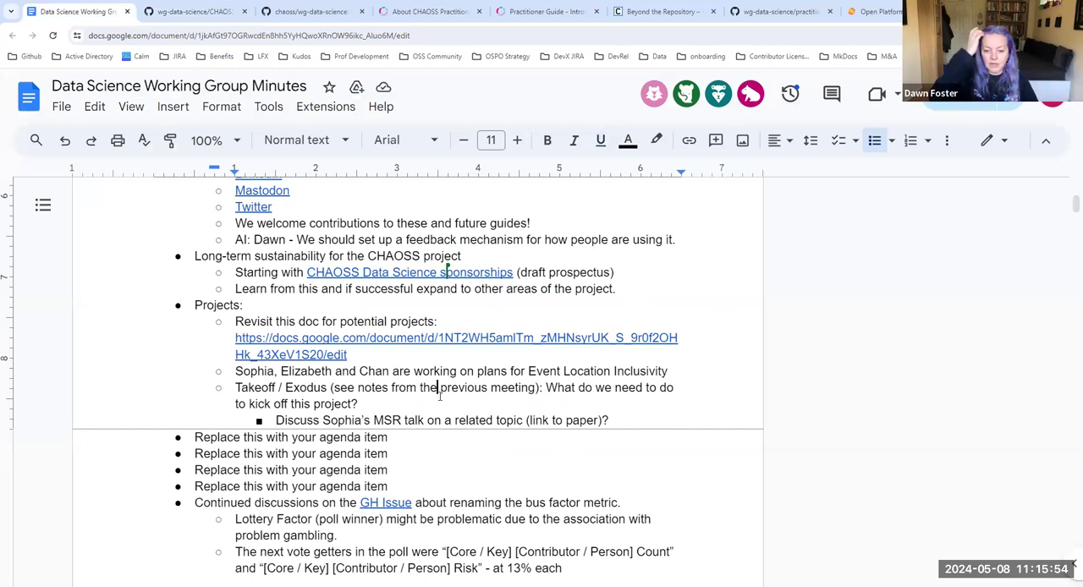
pyautogui.scroll(-3)
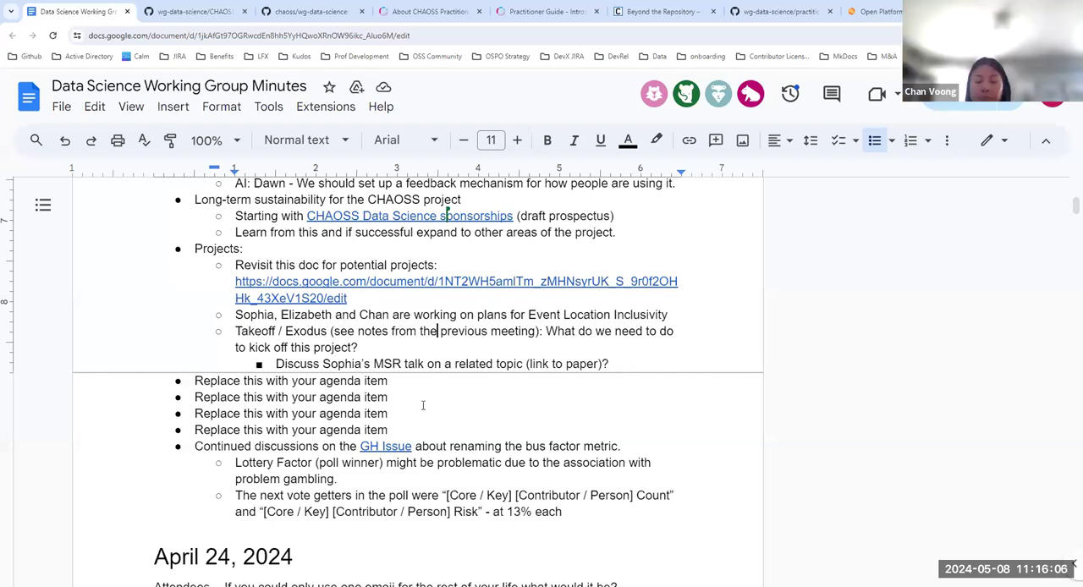
pyautogui.moveTo(417, 413)
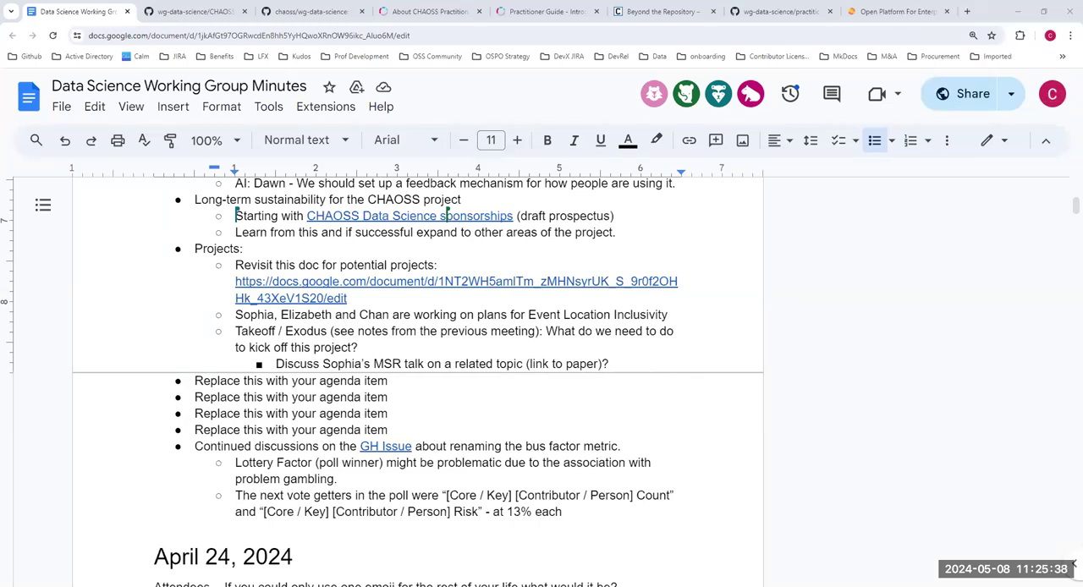
pyautogui.click(877, 94)
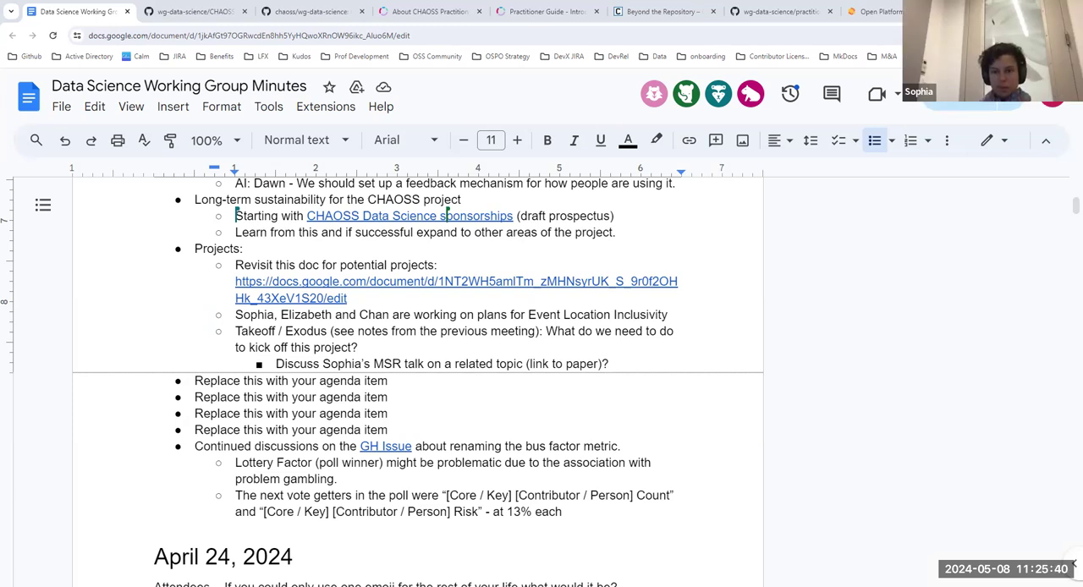